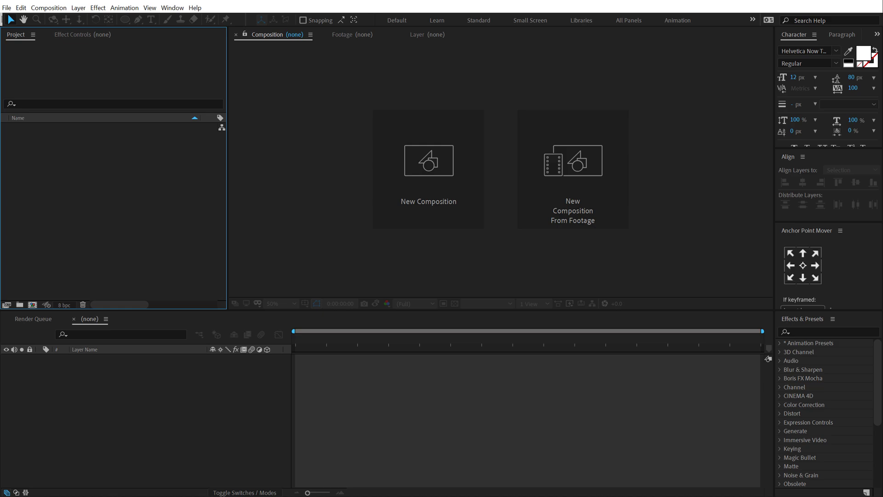
Name a new composition Render, keeping 1920×1080, 30 fps and 10 seconds
{"action": "left_click", "coordinate": [428, 169]}
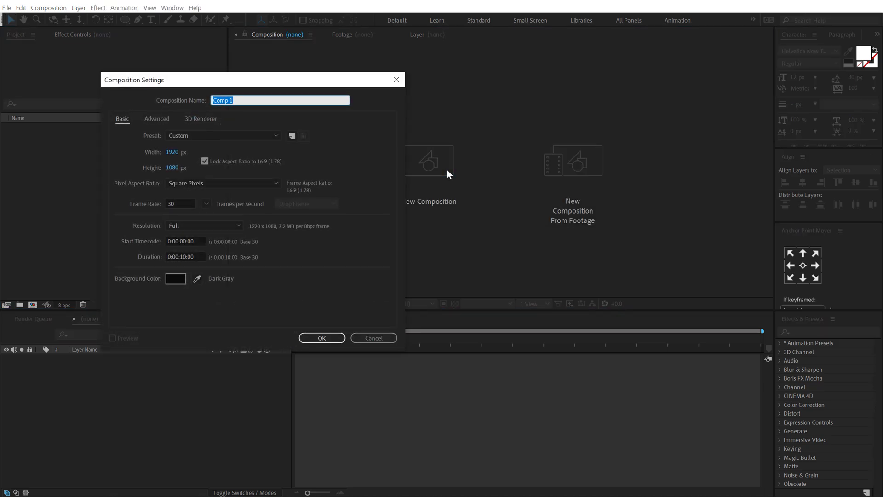
{"action": "mouse_move", "coordinate": [204, 141]}
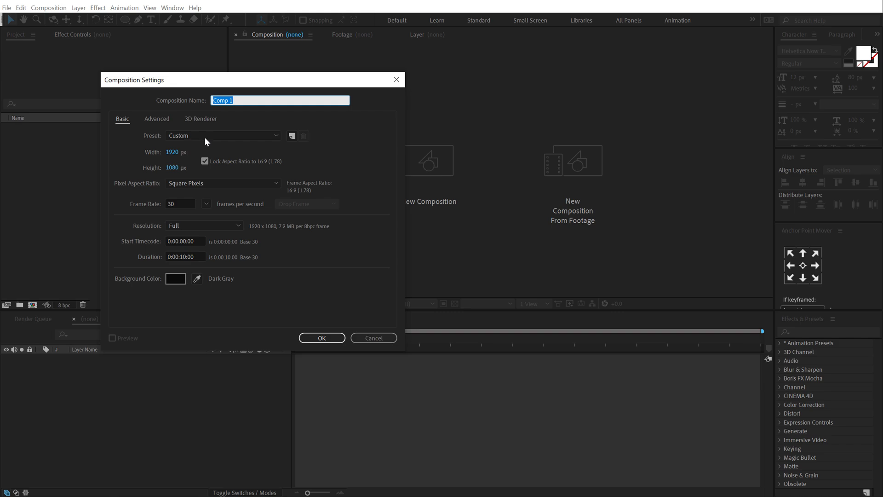
{"action": "type", "text": "R"}
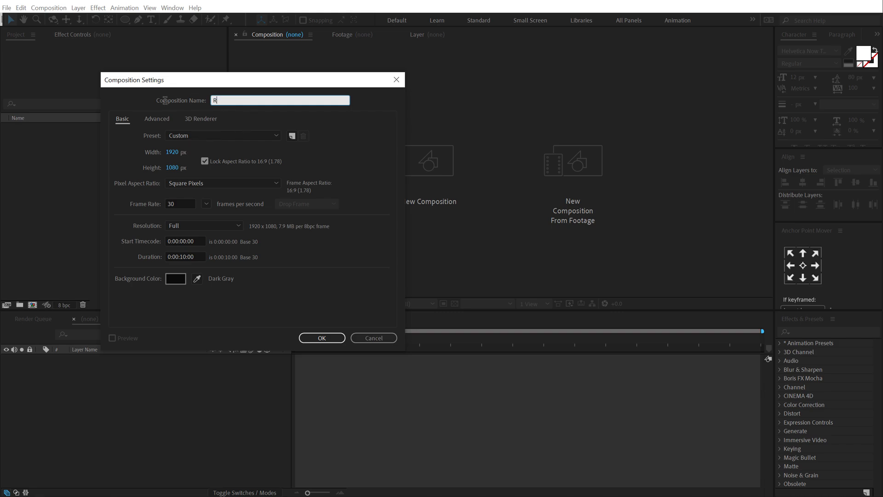
{"action": "type", "text": "ender"}
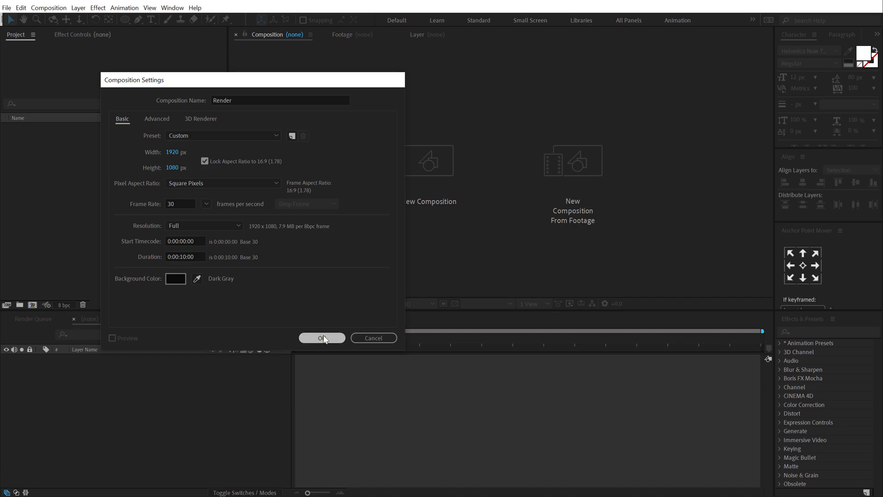
{"action": "left_click", "coordinate": [322, 338]}
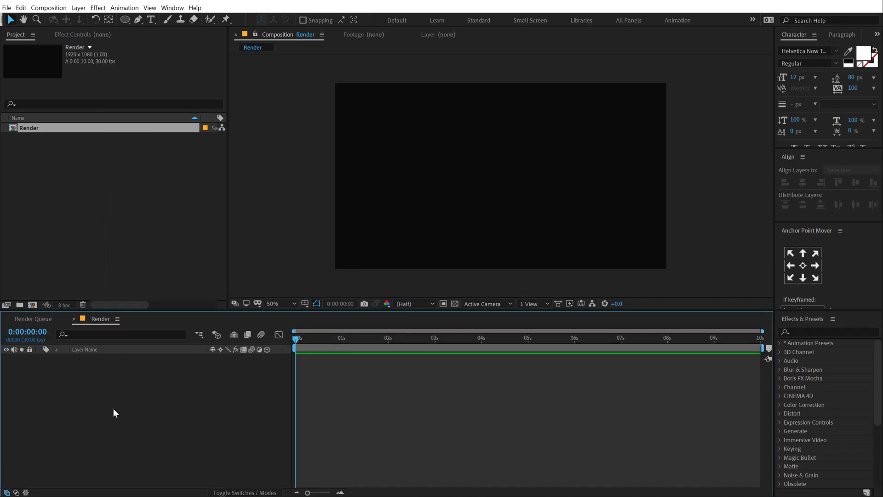
{"action": "mouse_move", "coordinate": [102, 391]}
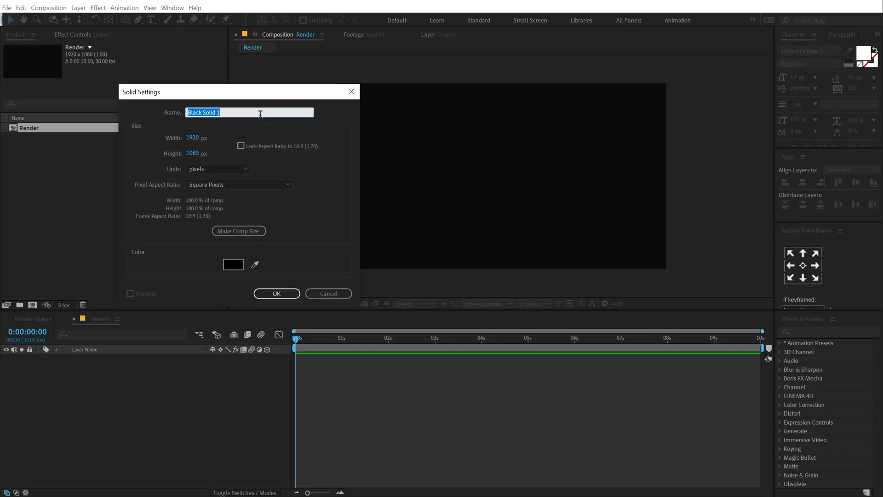
Create a black full-frame solid named BG
{"action": "type", "text": "BG"}
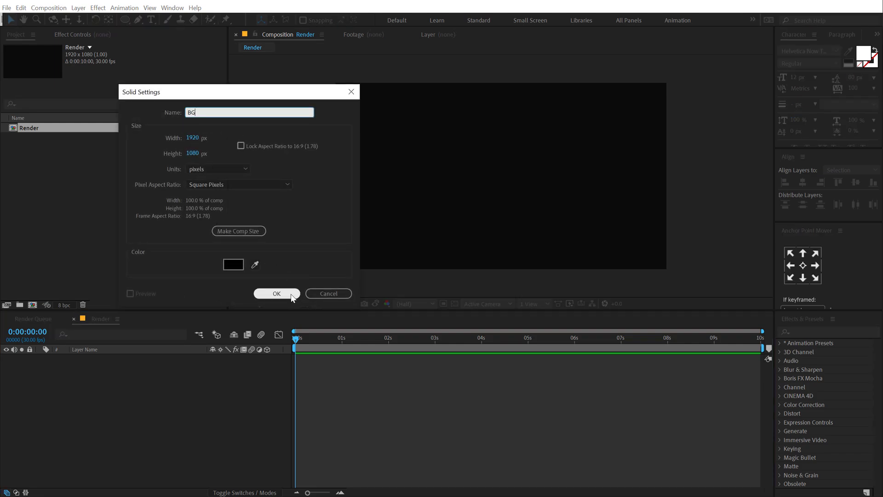
{"action": "left_click", "coordinate": [276, 294]}
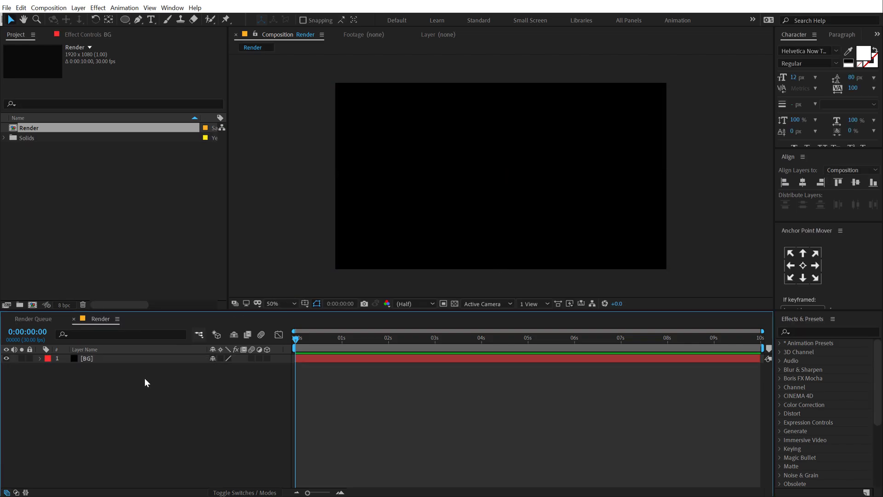
Draw a centred outlined ellipse and rename its shape layer Circle_01
{"action": "left_click", "coordinate": [126, 20]}
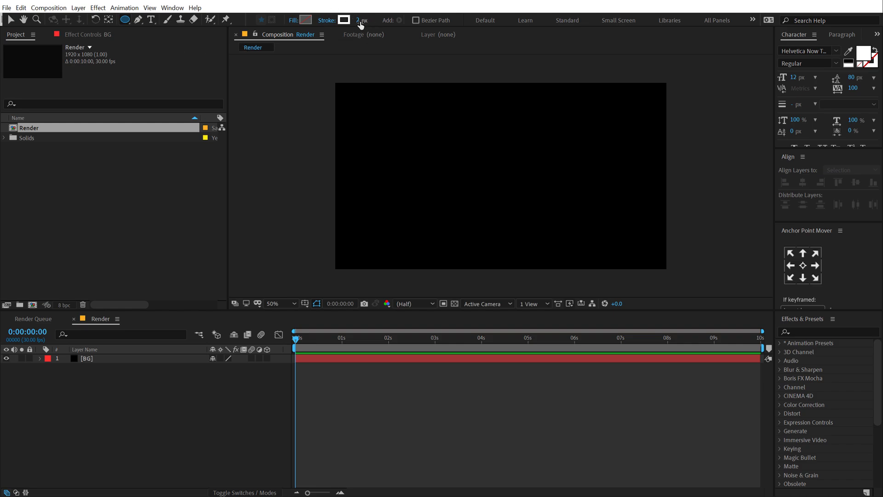
{"action": "left_click", "coordinate": [306, 20]}
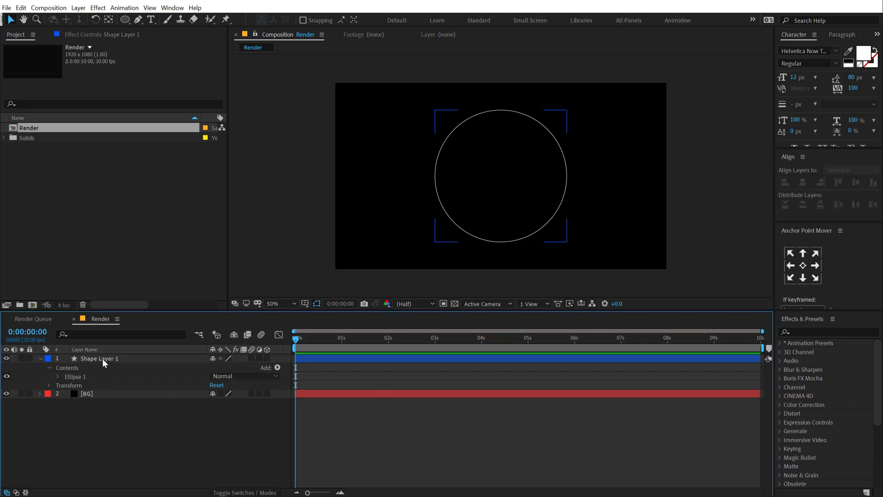
{"action": "double_click", "coordinate": [100, 359]}
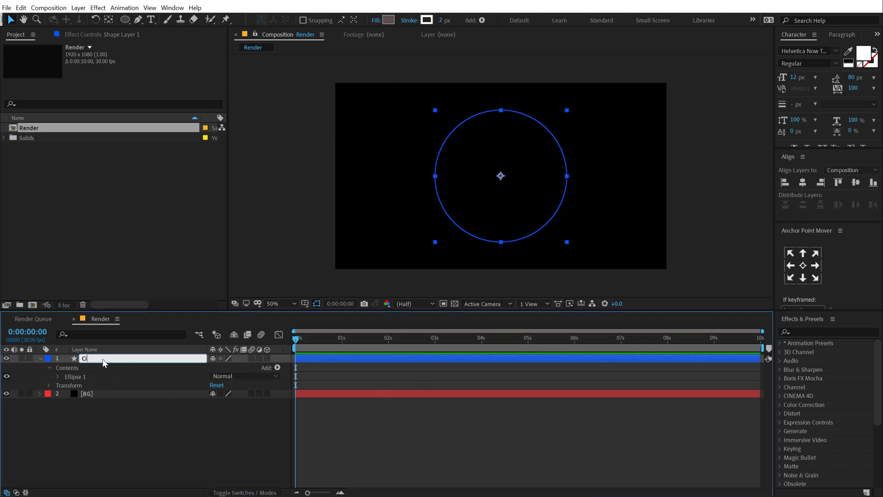
{"action": "type", "text": "Circle_01"}
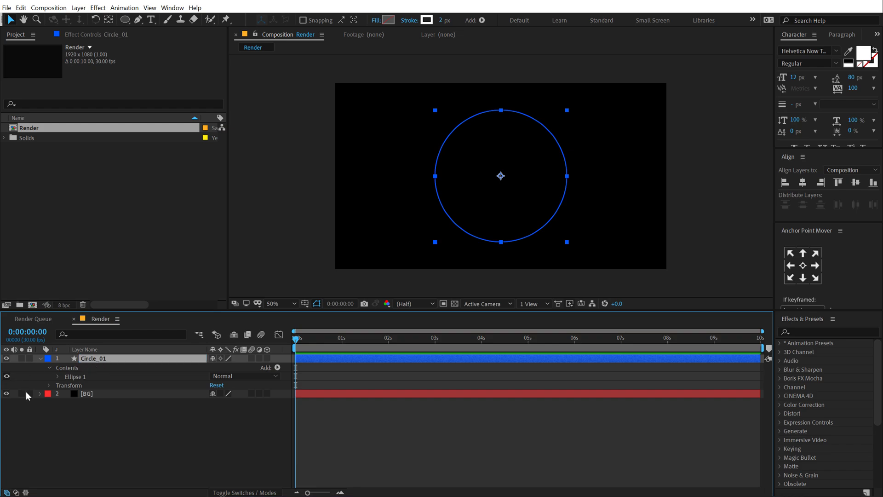
Add Trim Paths to Circle_01 and animate End from 0% to 30%
{"action": "left_click", "coordinate": [57, 376]}
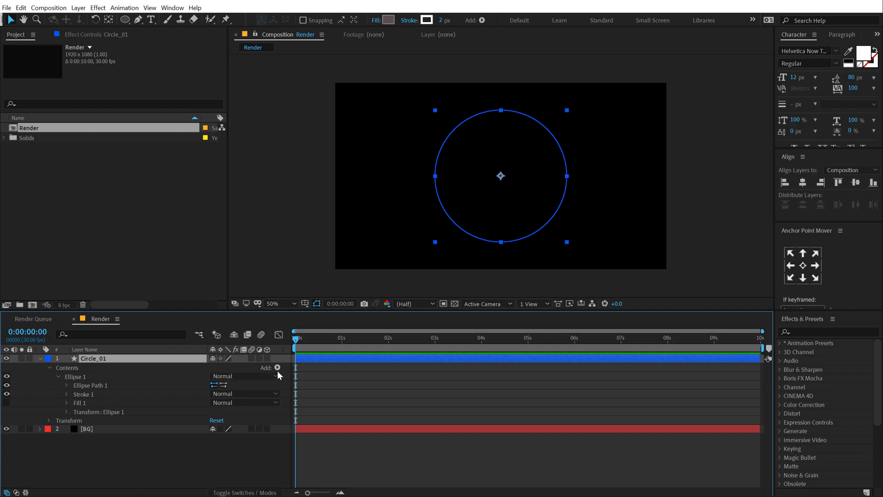
{"action": "left_click", "coordinate": [277, 367]}
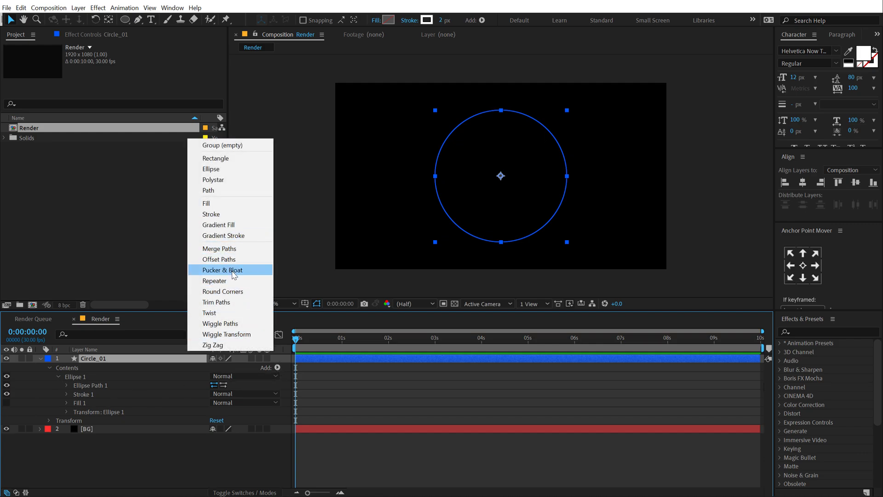
{"action": "mouse_move", "coordinate": [225, 301]}
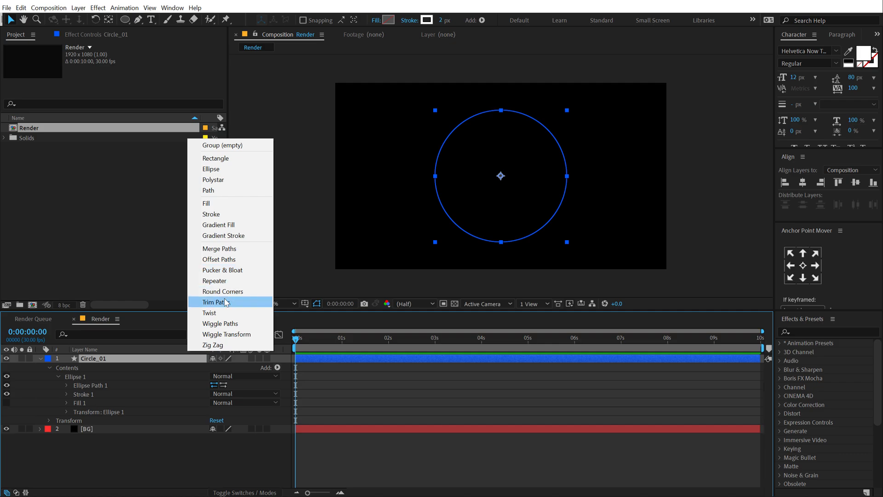
{"action": "left_click", "coordinate": [215, 302]}
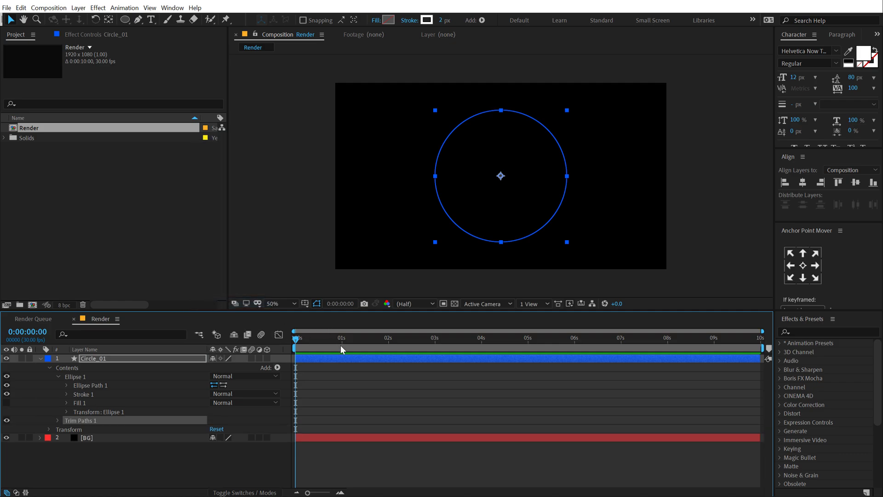
{"action": "left_click", "coordinate": [366, 338]}
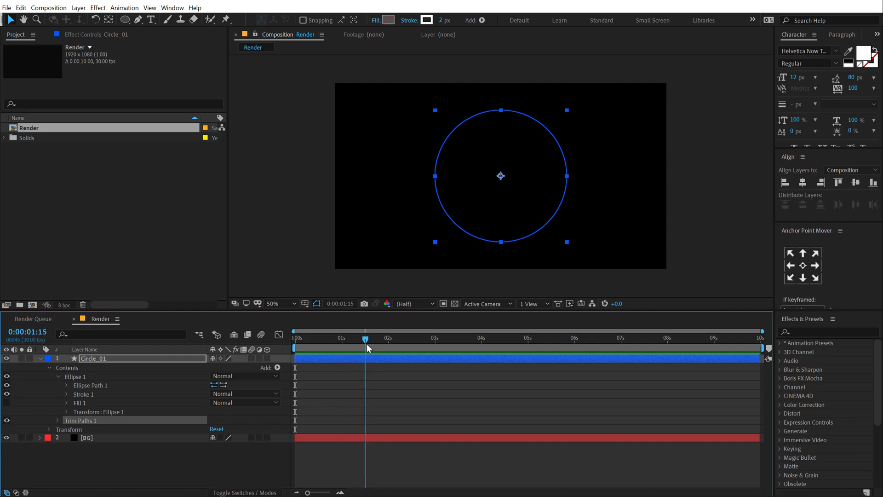
{"action": "left_click", "coordinate": [57, 420]}
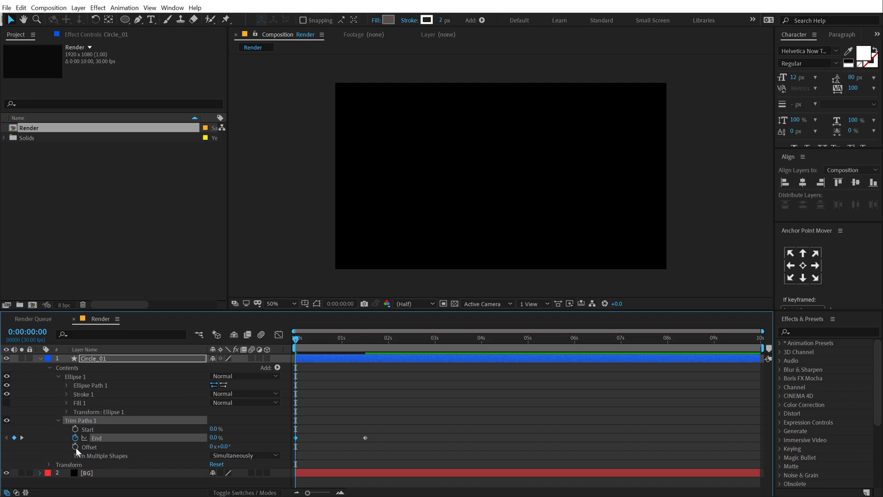
Keyframe the Trim Paths Offset rotation to the final frame and preview at Full resolution
{"action": "left_click", "coordinate": [75, 447]}
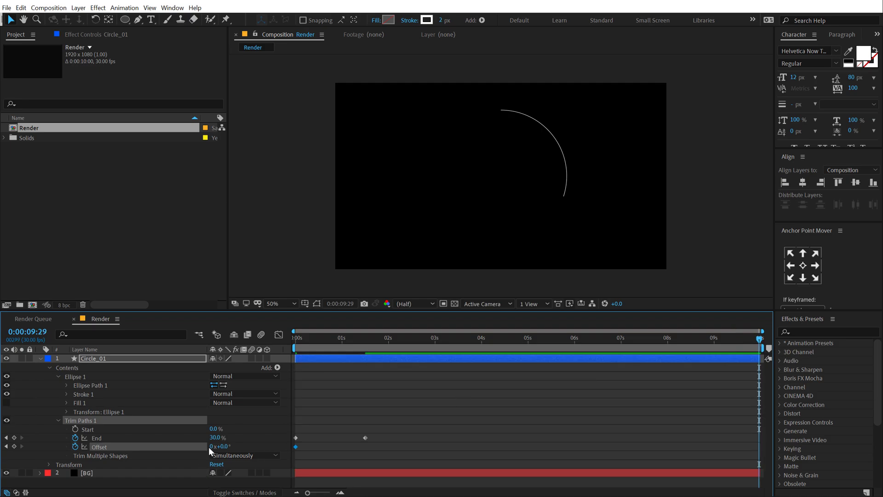
{"action": "left_click", "coordinate": [14, 446]}
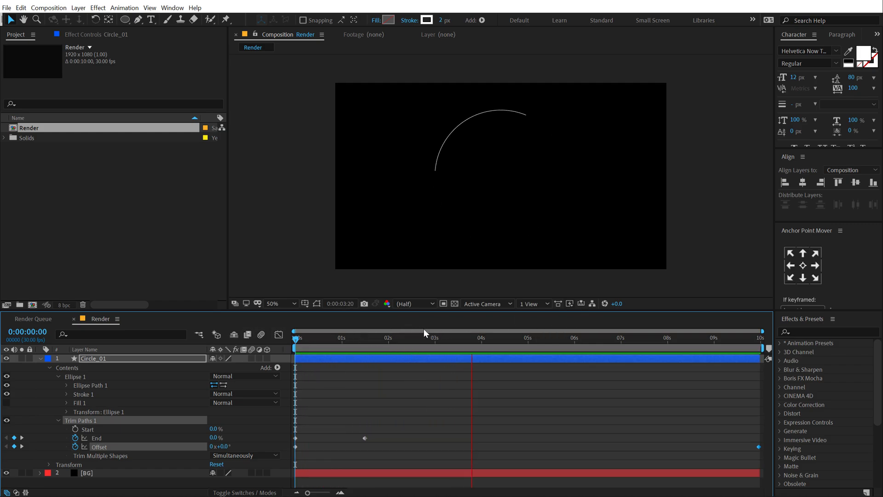
{"action": "left_click", "coordinate": [411, 303]}
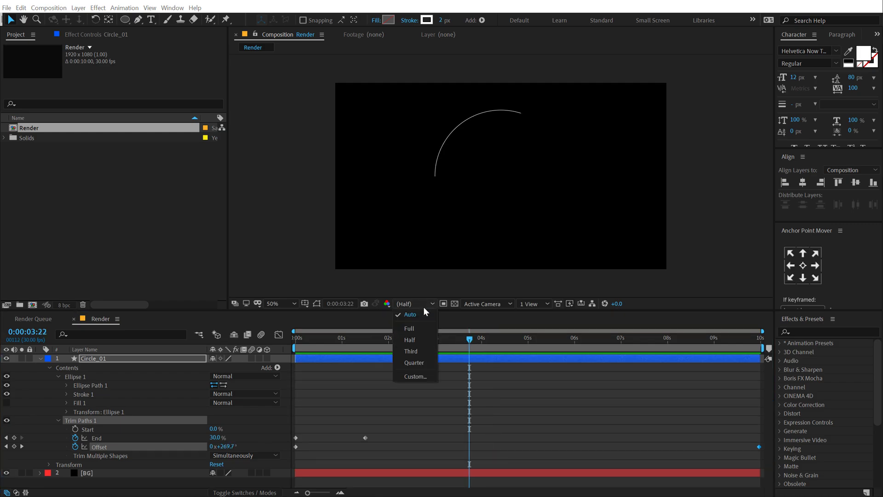
{"action": "left_click", "coordinate": [409, 328]}
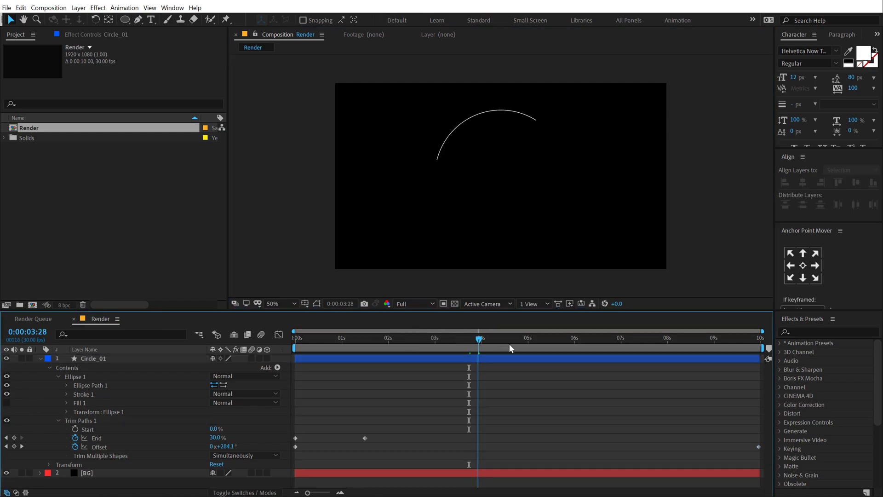
{"action": "left_click", "coordinate": [296, 337]}
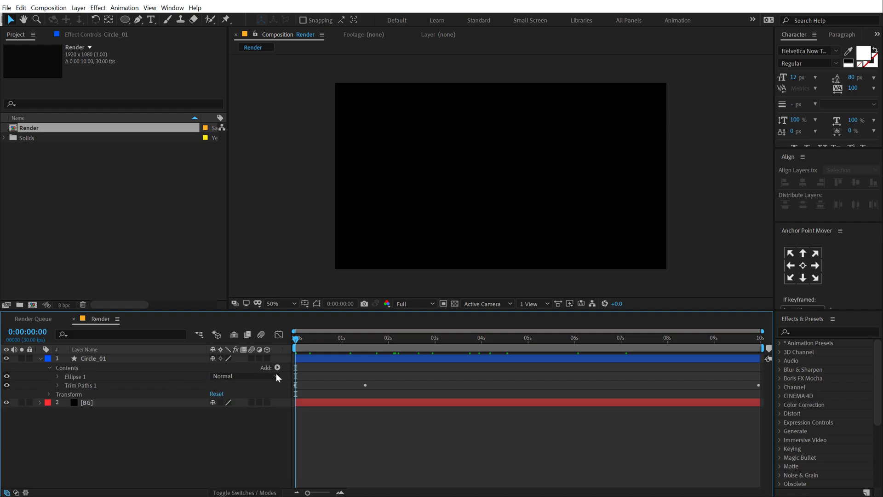
Add a Repeater with 30 copies, Position -1,0, Scale 106% and Rotation 10°
{"action": "left_click", "coordinate": [276, 367]}
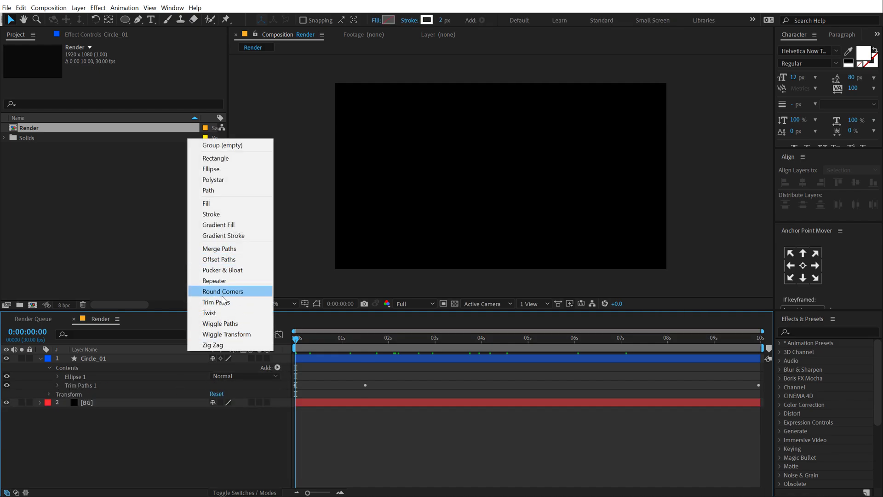
{"action": "left_click", "coordinate": [213, 280]}
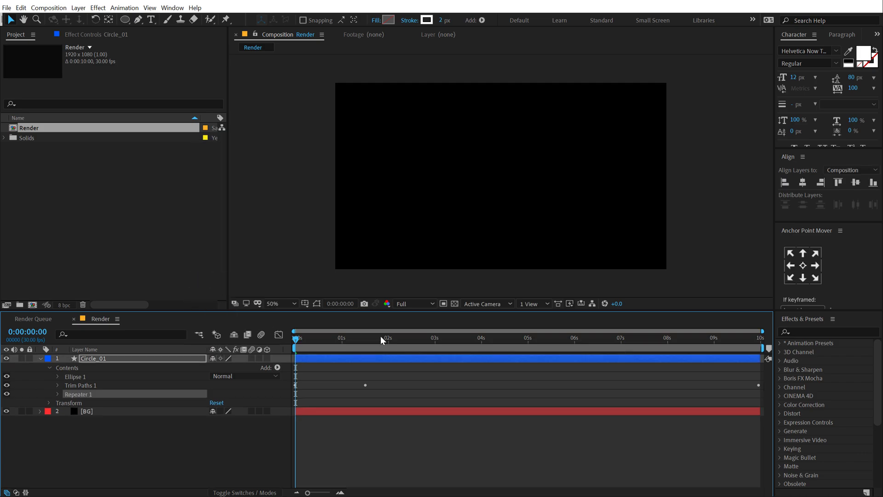
{"action": "left_click", "coordinate": [403, 337]}
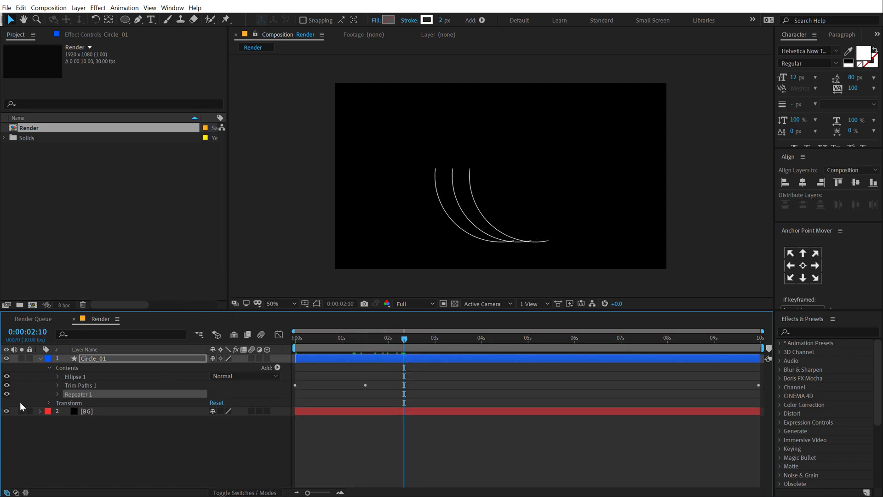
{"action": "left_click", "coordinate": [57, 394]}
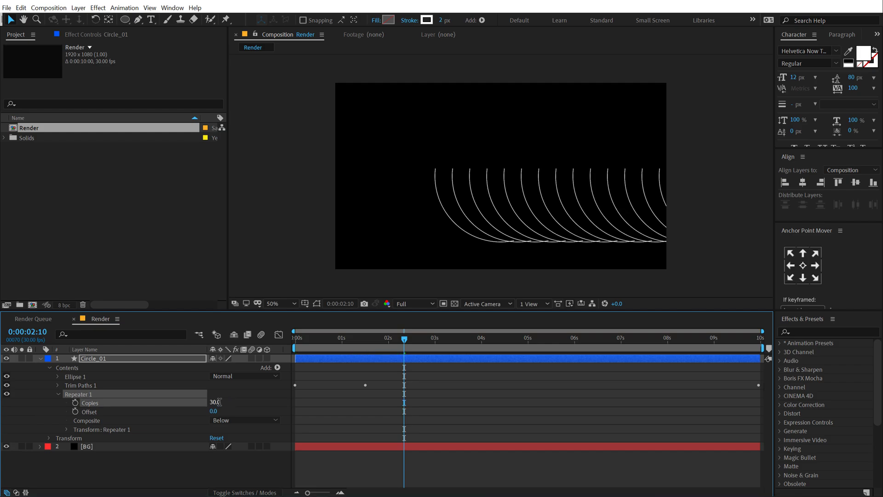
{"action": "left_click", "coordinate": [67, 429]}
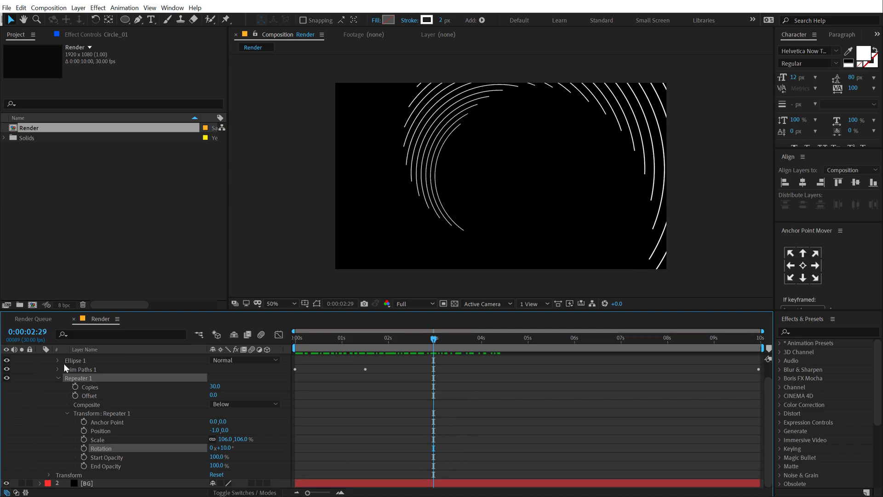
Duplicate the arc layer, rotate Circle_02 180°, and create Circle_03
{"action": "left_click", "coordinate": [56, 359]}
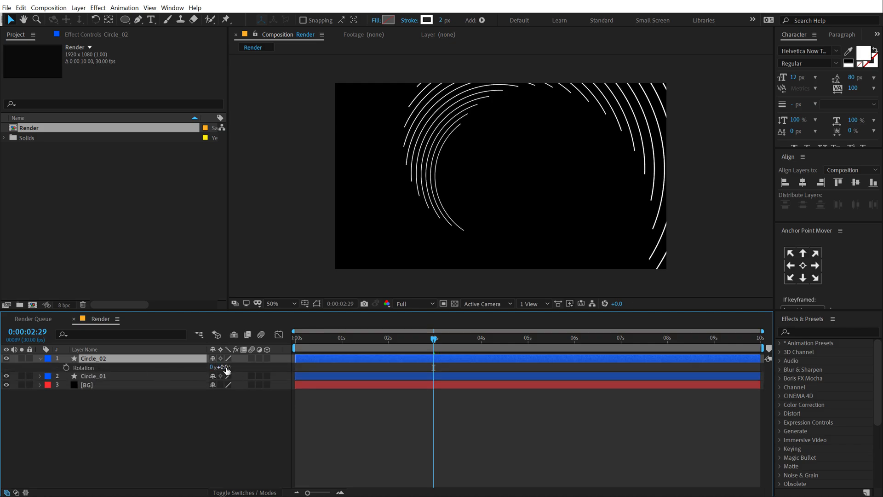
{"action": "left_click", "coordinate": [220, 367]}
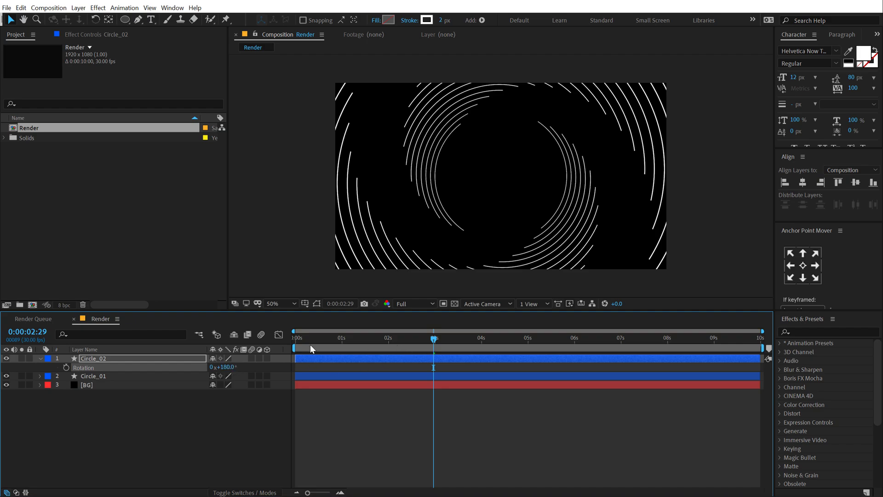
{"action": "left_click", "coordinate": [462, 337]}
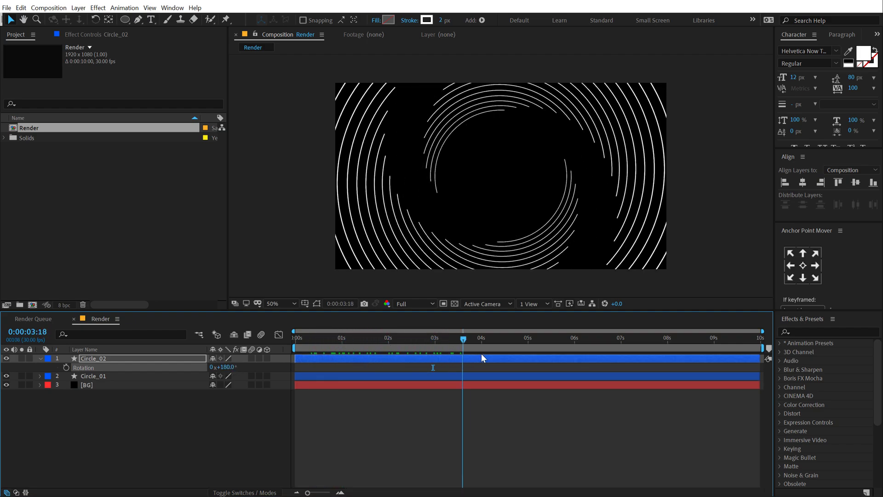
{"action": "left_click", "coordinate": [392, 337]}
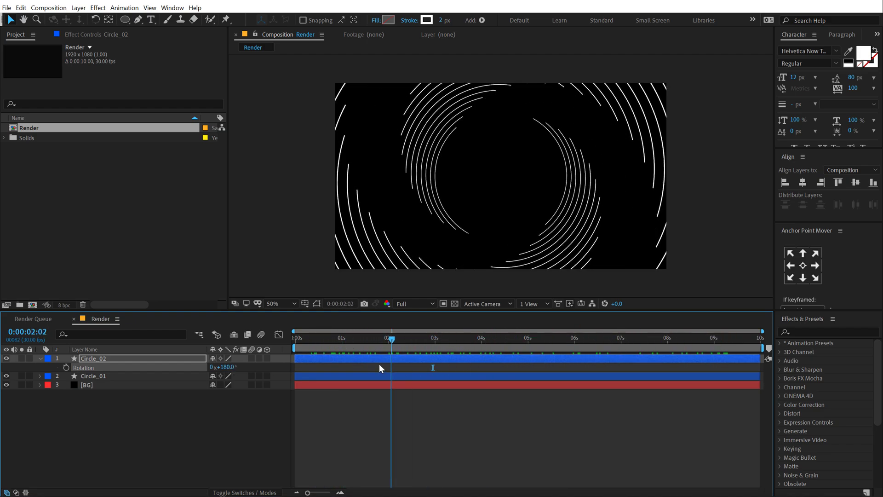
{"action": "left_click", "coordinate": [419, 337]}
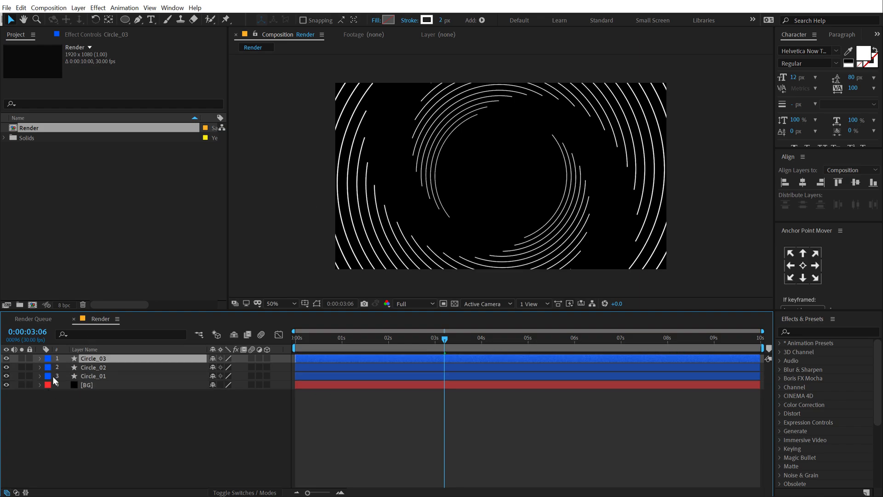
Add a dash pattern with dash length 10 to Circle_03's stroke
{"action": "left_click", "coordinate": [40, 358]}
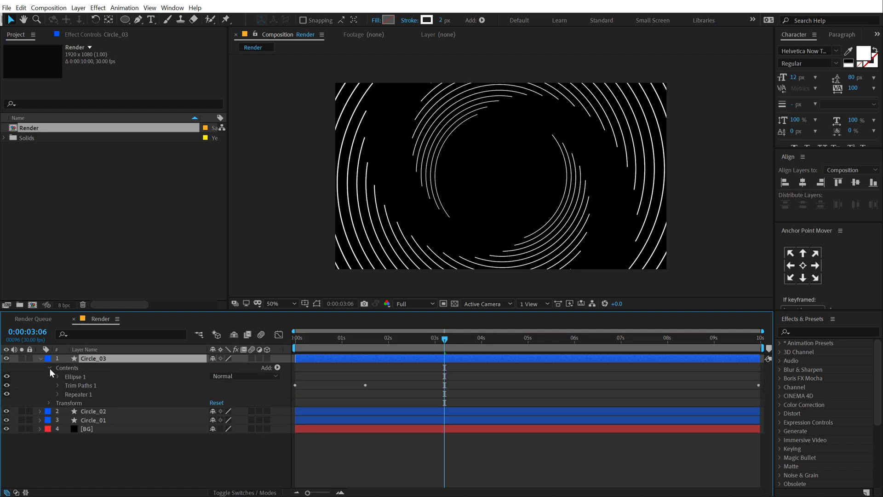
{"action": "left_click", "coordinate": [57, 376]}
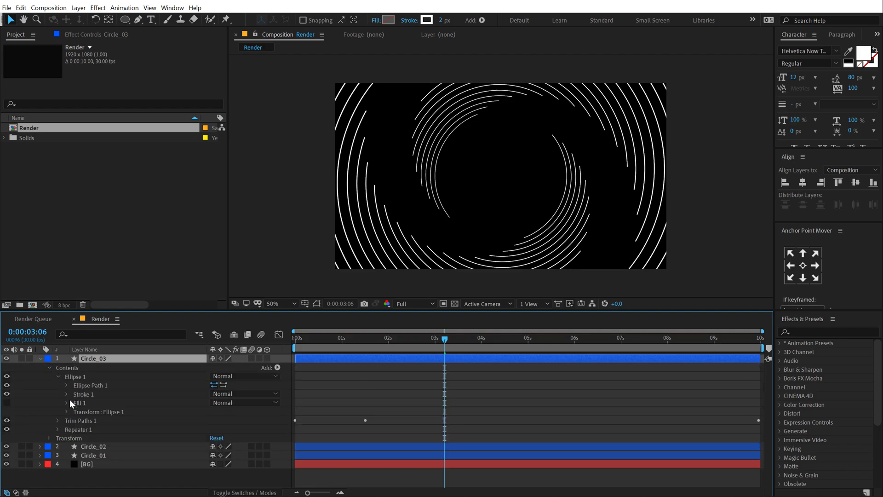
{"action": "left_click", "coordinate": [58, 394]}
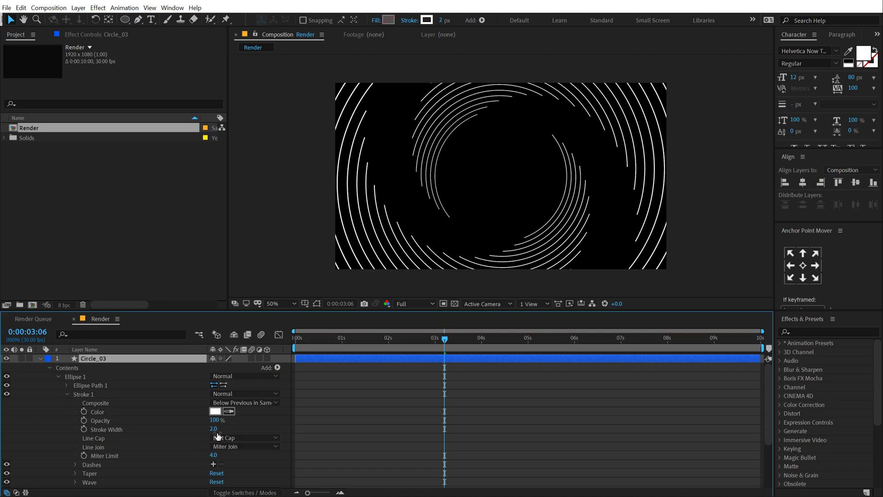
{"action": "left_click", "coordinate": [213, 463]}
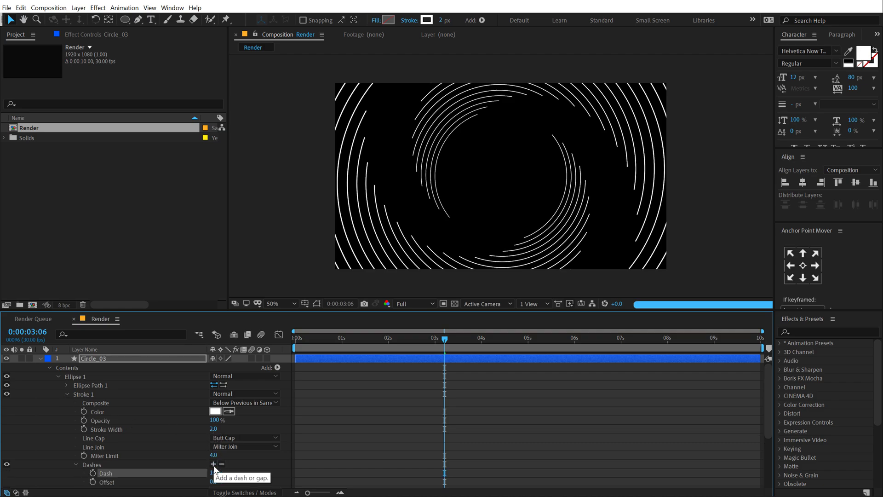
{"action": "left_click", "coordinate": [213, 464]}
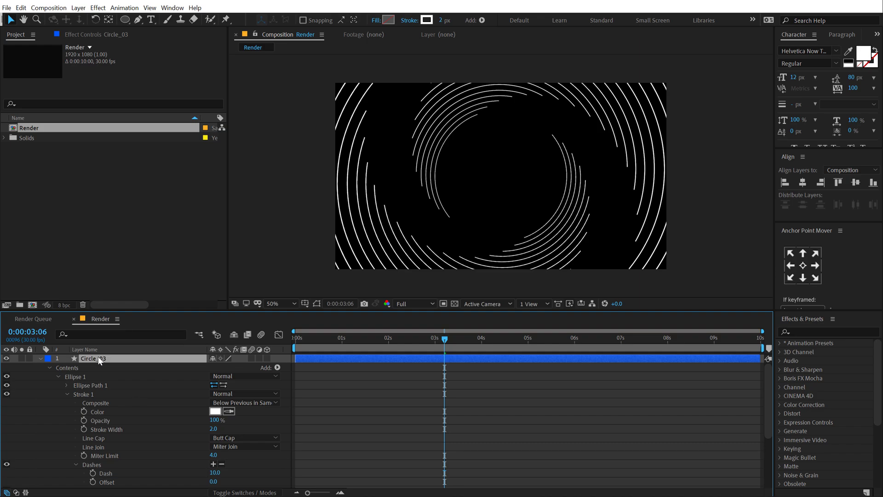
Adjust Circle_03's rotation and set its Trim Paths End to 15
{"action": "left_click", "coordinate": [40, 359]}
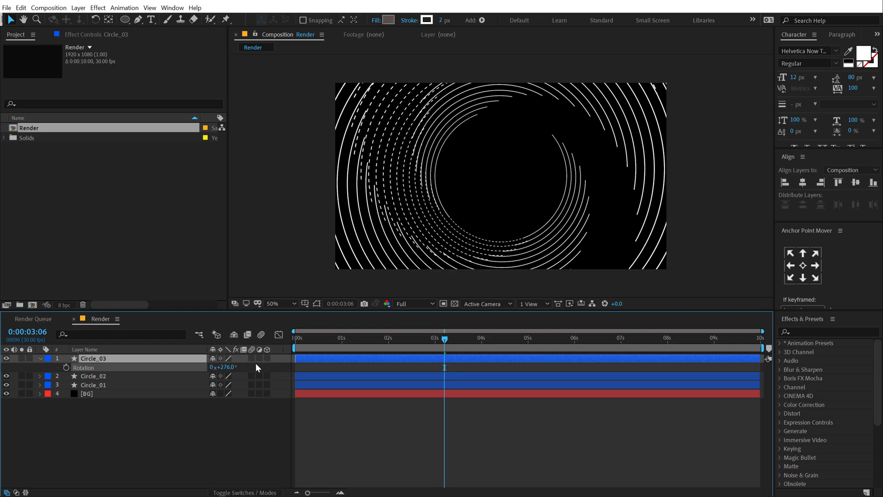
{"action": "left_click", "coordinate": [376, 341]}
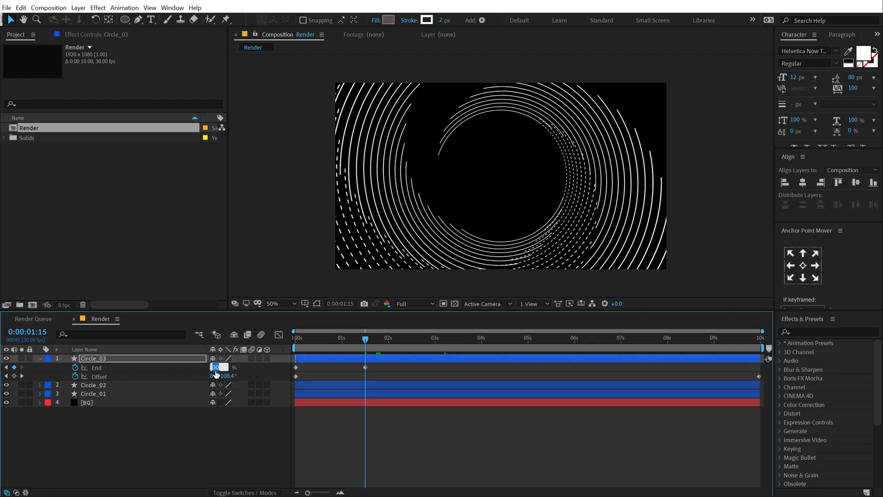
{"action": "type", "text": "15.0"}
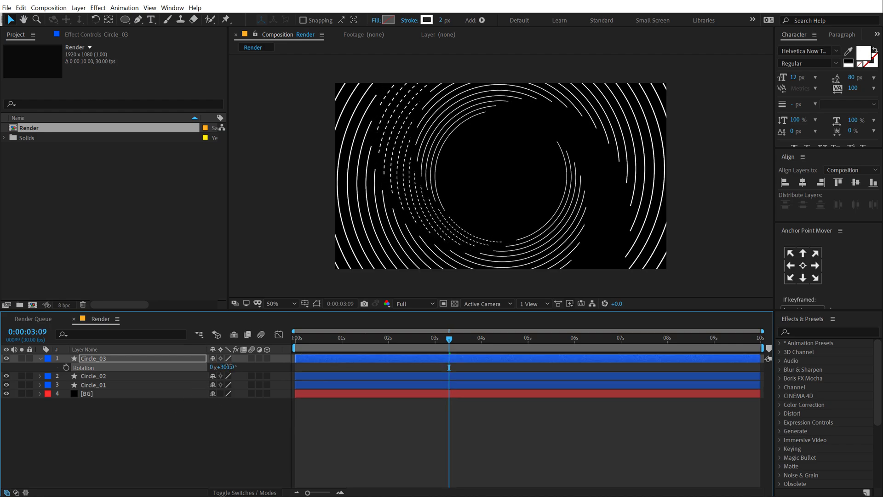
Duplicate Circle_03 into Circle_04 with a new rotation and play back the swirl
{"action": "double_click", "coordinate": [224, 367]}
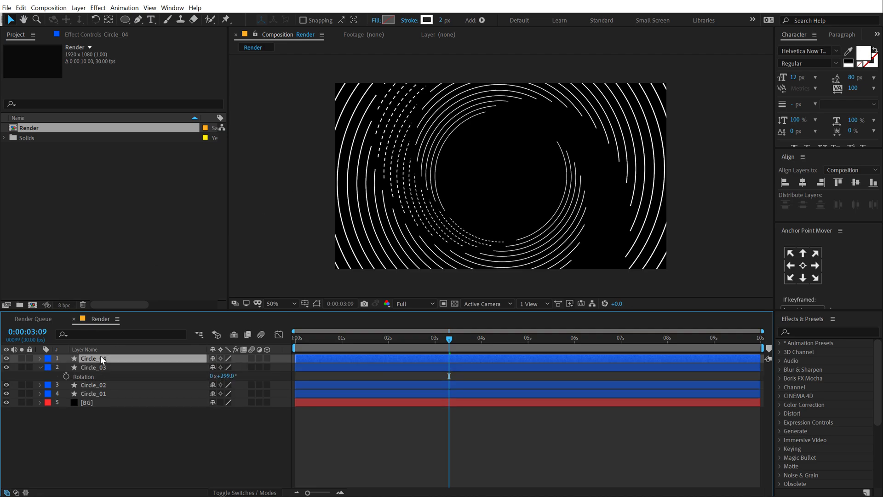
{"action": "left_click", "coordinate": [40, 359]}
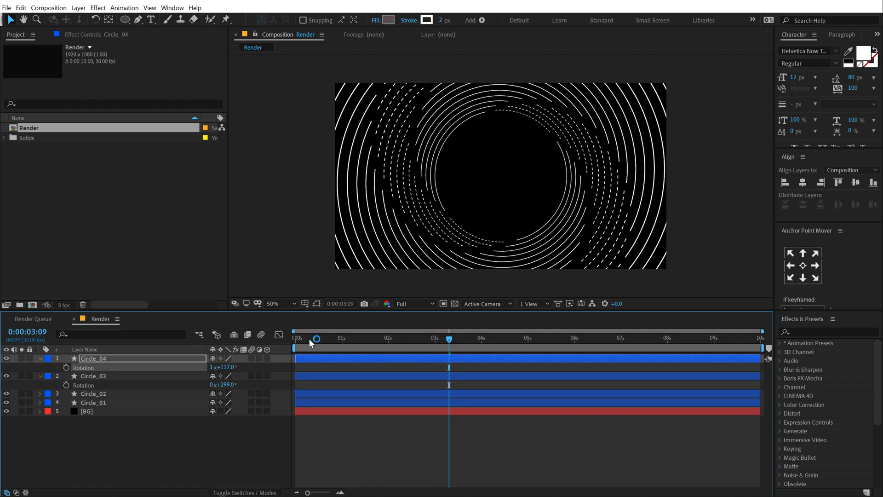
{"action": "left_click", "coordinate": [364, 338]}
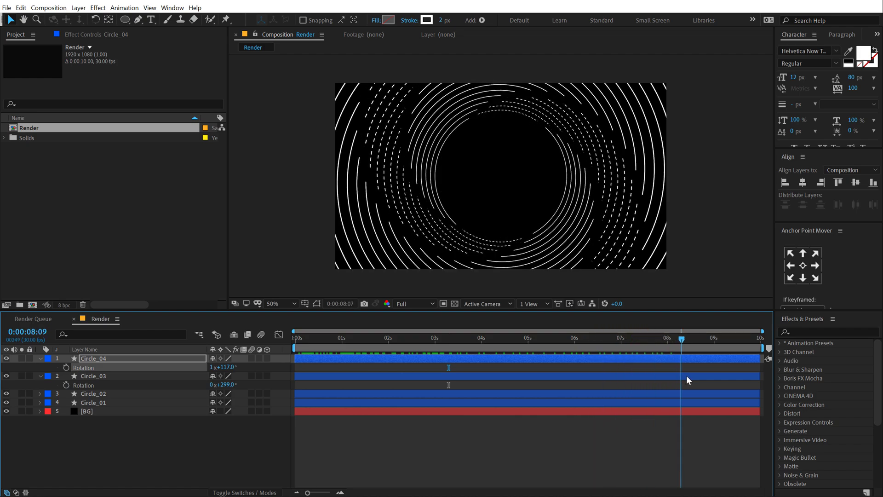
{"action": "left_click", "coordinate": [521, 338]}
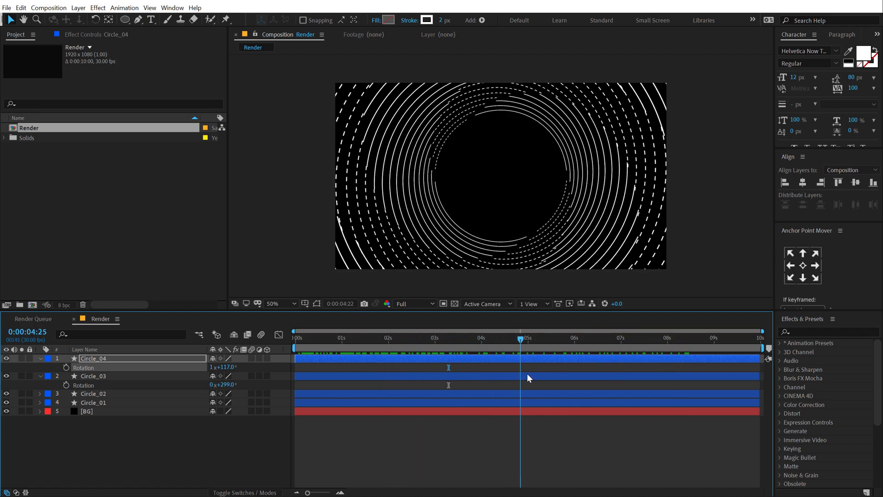
{"action": "left_click", "coordinate": [394, 338]}
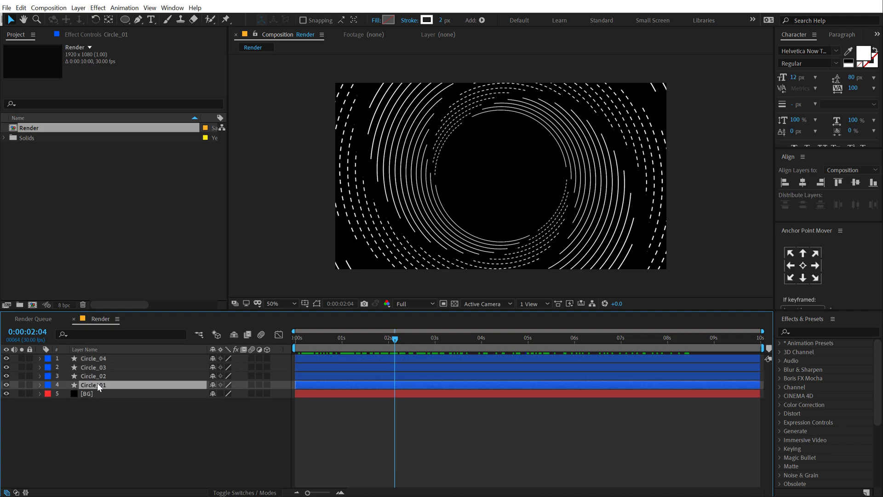
Apply a dark red–red Gradient Ramp to Circle_01, then copy it to Circle_02 with colours swapped
{"action": "left_click", "coordinate": [817, 331]}
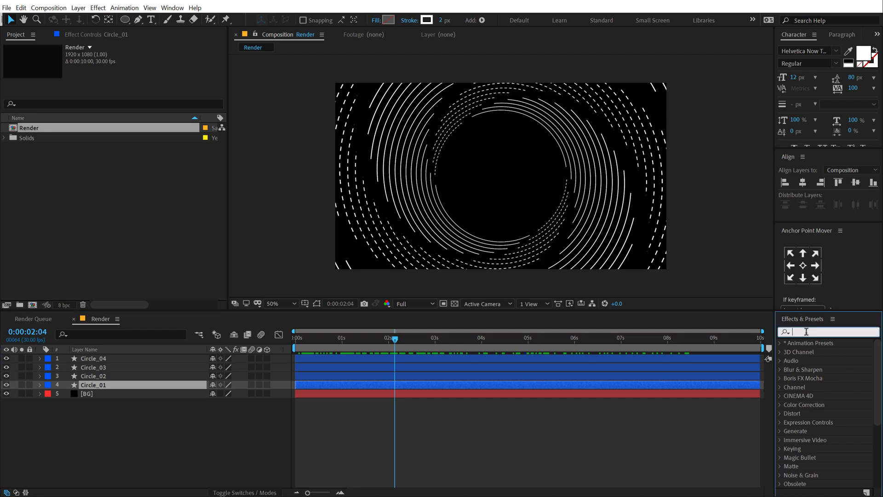
{"action": "type", "text": "ramp"}
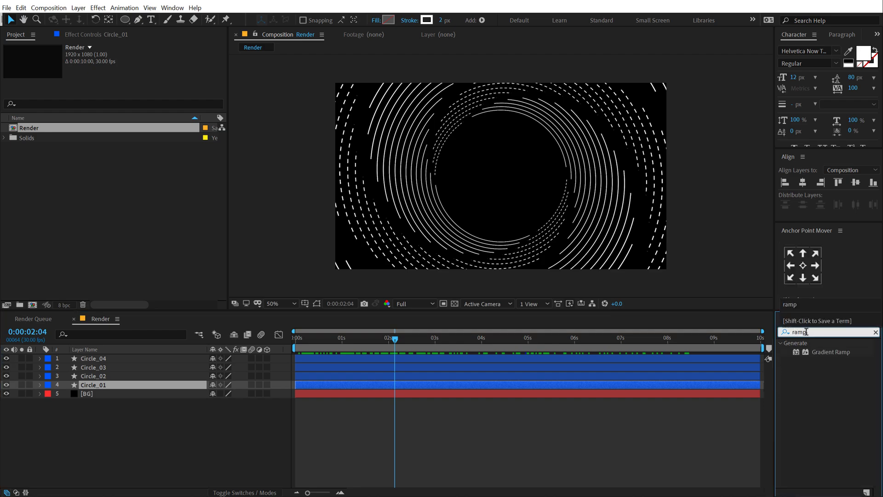
{"action": "double_click", "coordinate": [830, 351]}
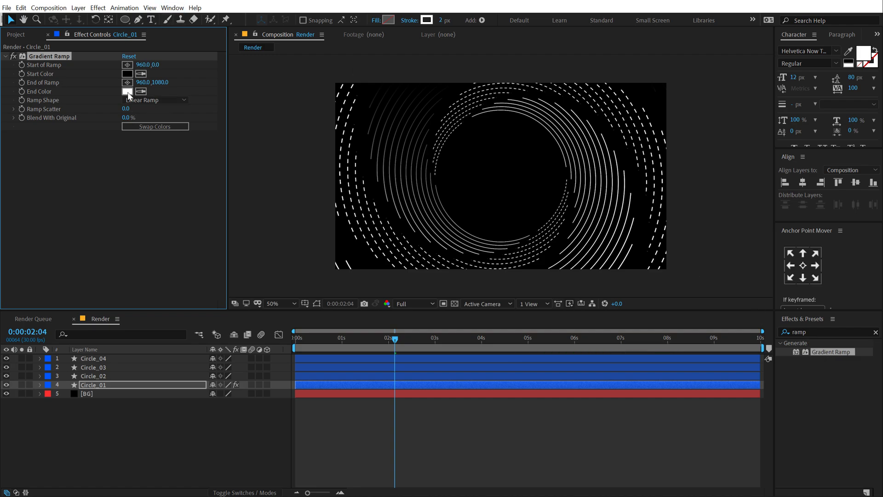
{"action": "left_click", "coordinate": [128, 91]}
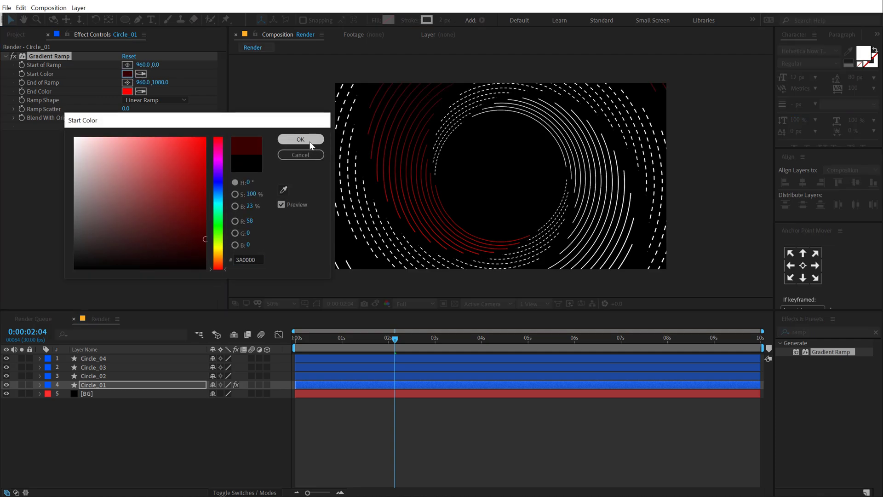
{"action": "left_click", "coordinate": [300, 138]}
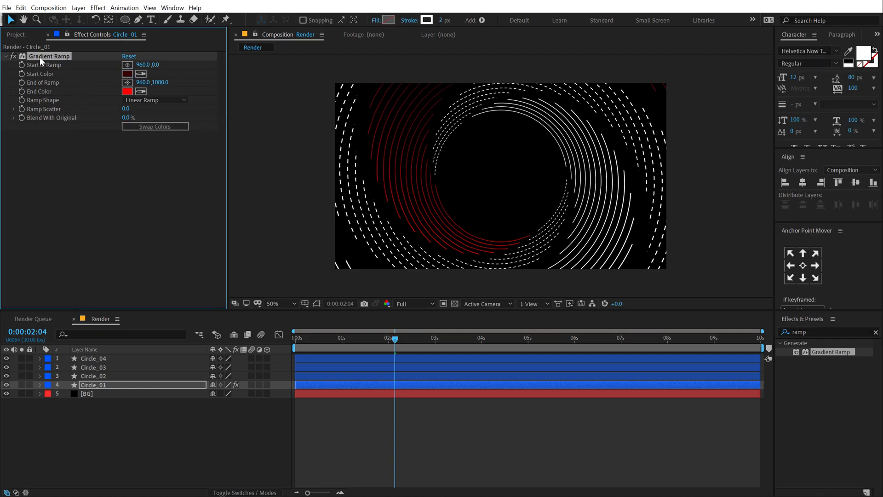
{"action": "left_click", "coordinate": [93, 376]}
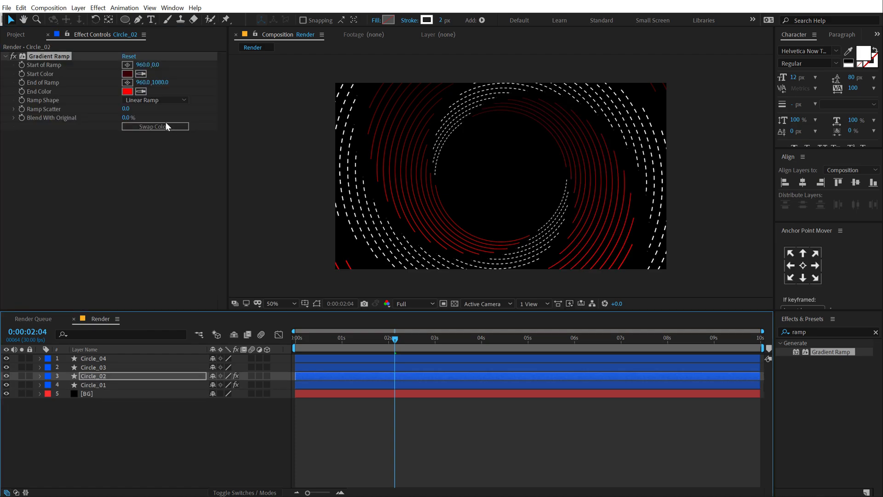
{"action": "left_click", "coordinate": [155, 126]}
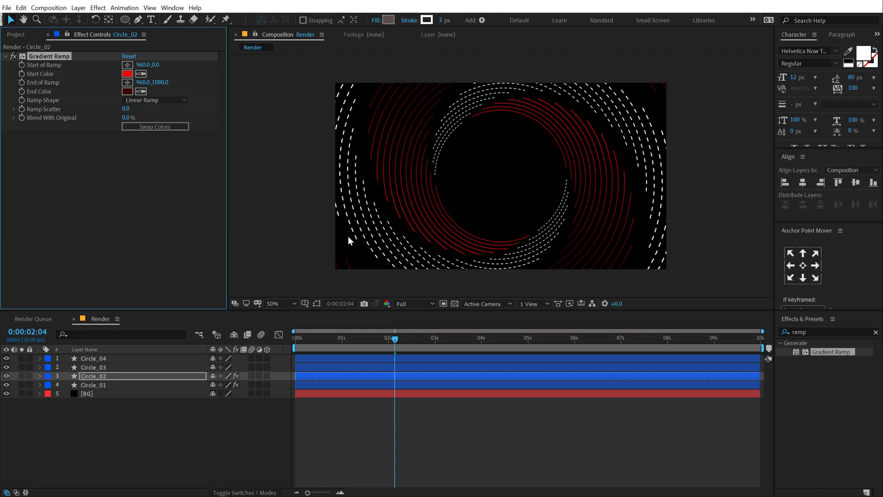
{"action": "mouse_move", "coordinate": [351, 342]}
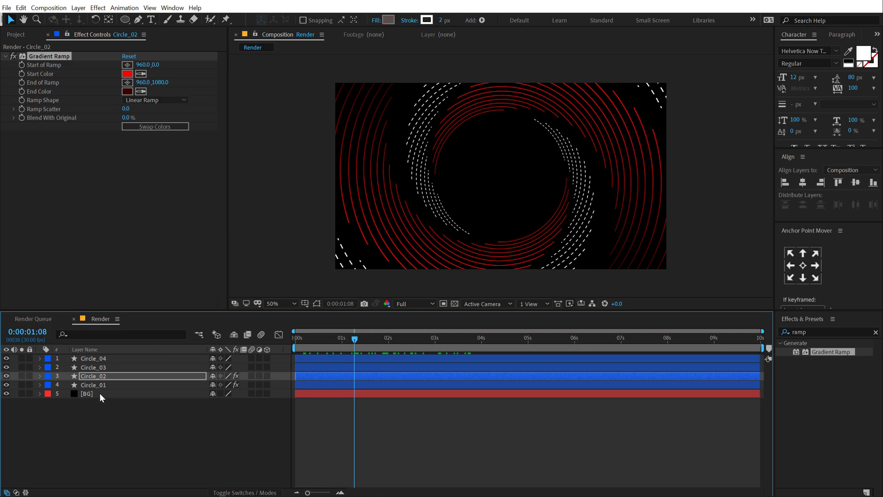
Apply a dark red and black 4-Color Gradient to BG, pushing Points 1 and 4 past the corners
{"action": "left_click", "coordinate": [88, 393]}
{"action": "type", "text": "4-"}
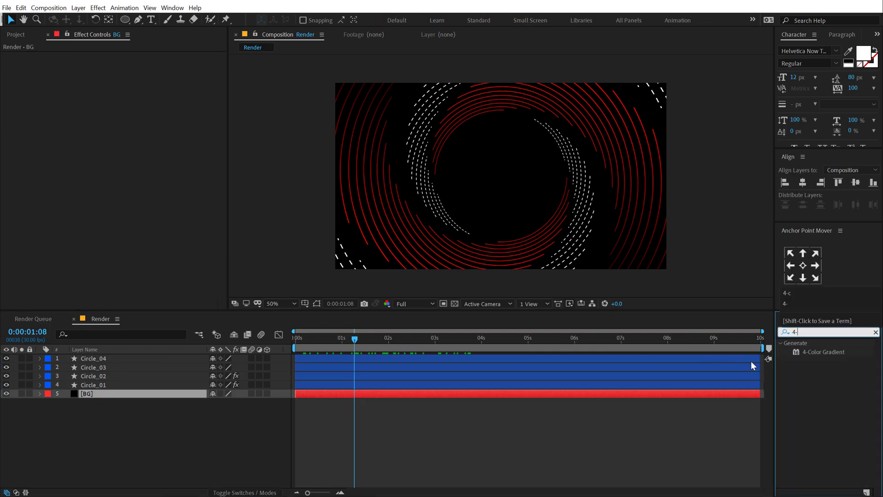
{"action": "double_click", "coordinate": [826, 352]}
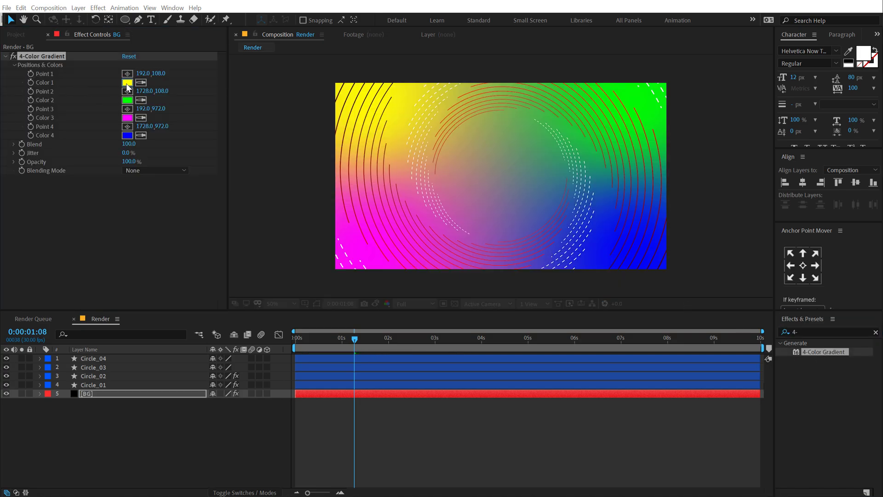
{"action": "left_click", "coordinate": [127, 82]}
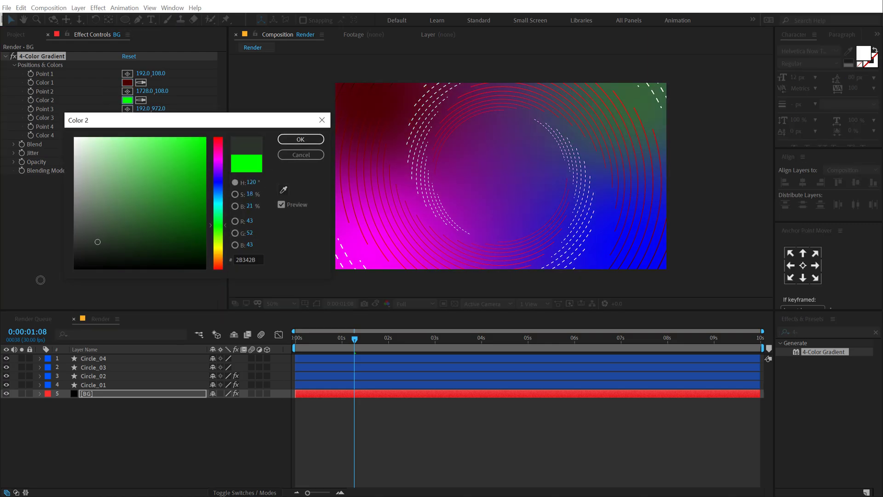
{"action": "left_click", "coordinate": [300, 139]}
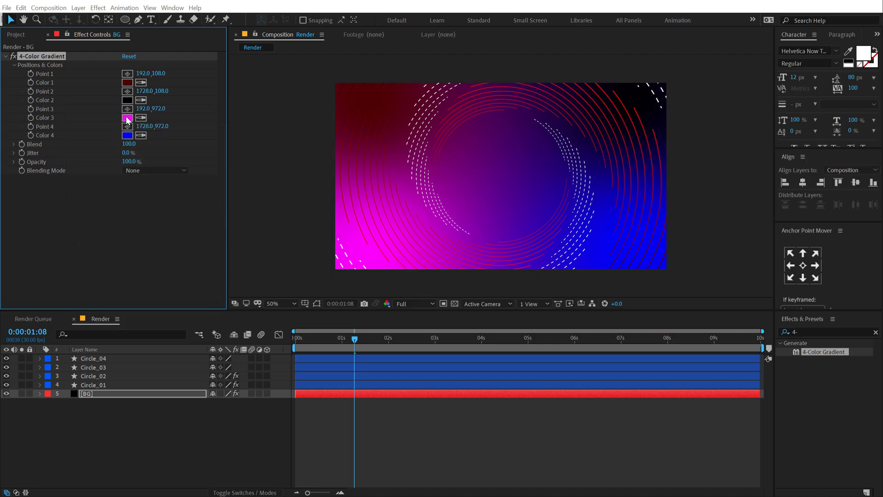
{"action": "left_click", "coordinate": [127, 117]}
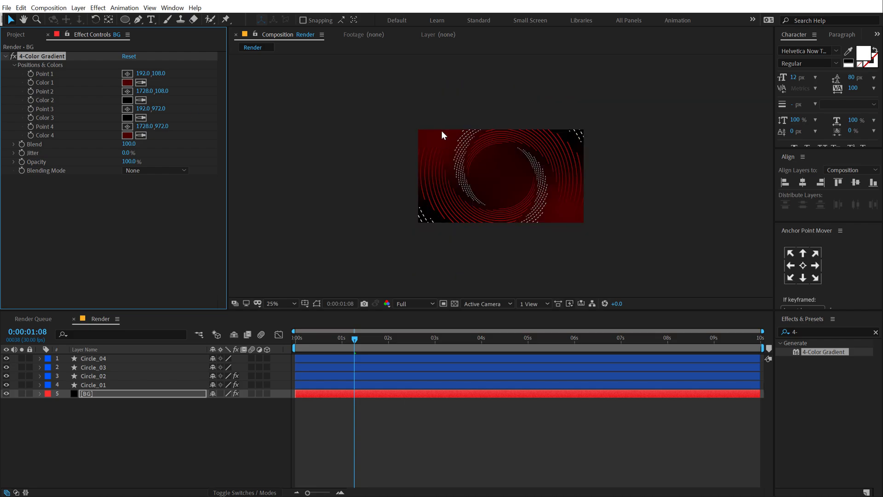
{"action": "left_click", "coordinate": [435, 139]}
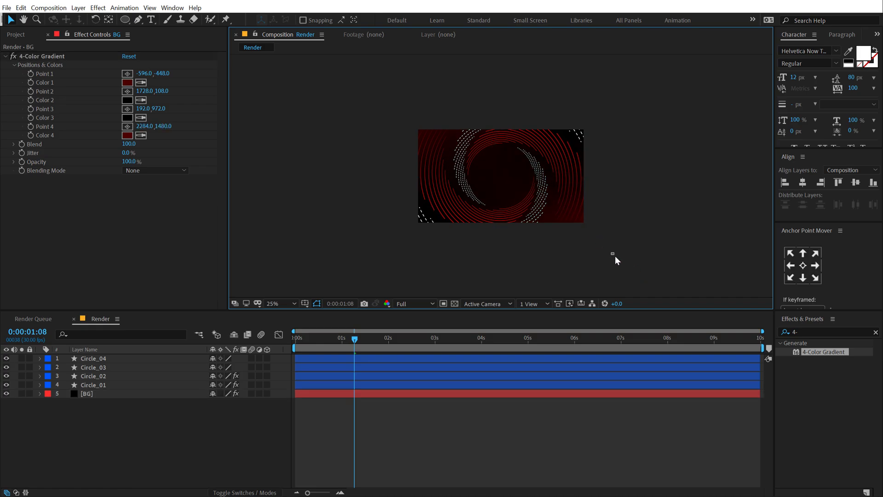
{"action": "left_click", "coordinate": [273, 303]}
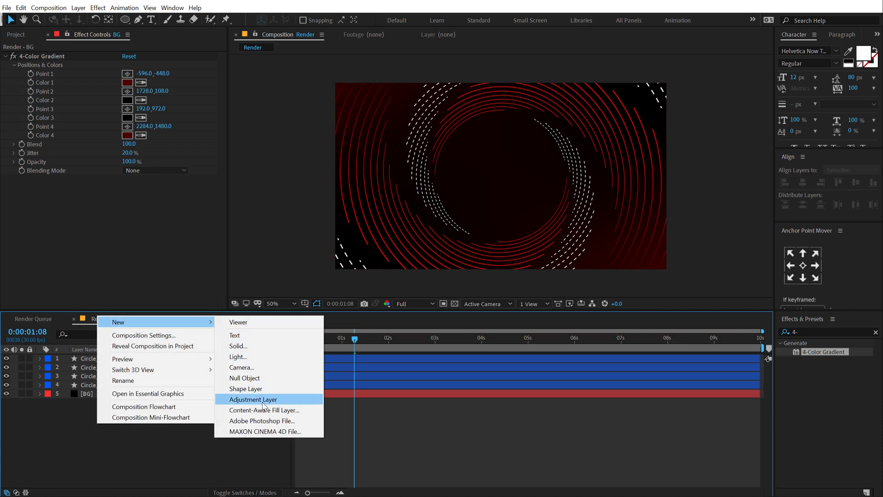
Add an adjustment layer named Glow and switch the project to 32 bpc
{"action": "left_click", "coordinate": [253, 399]}
{"action": "type", "text": "Glow"}
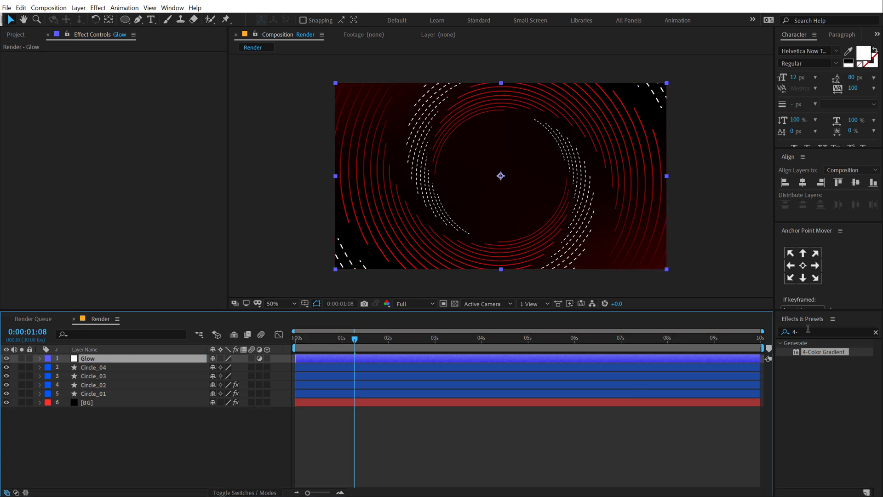
{"action": "type", "text": "glow"}
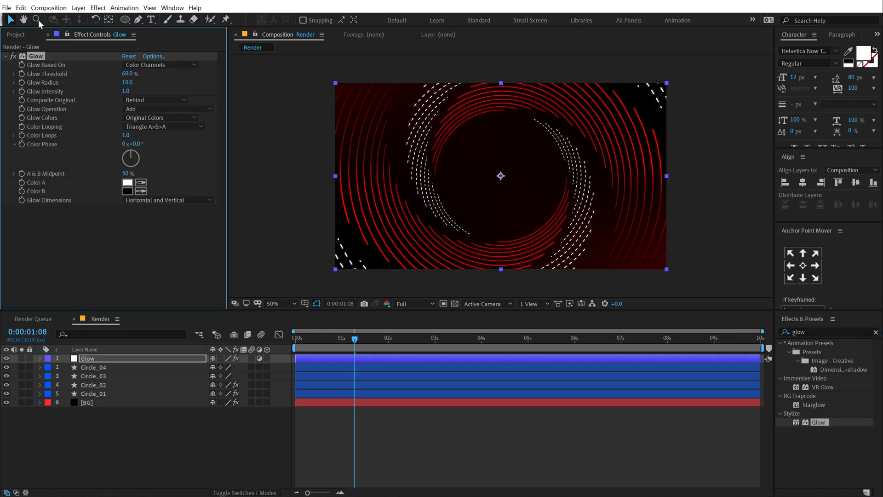
{"action": "left_click", "coordinate": [15, 34]}
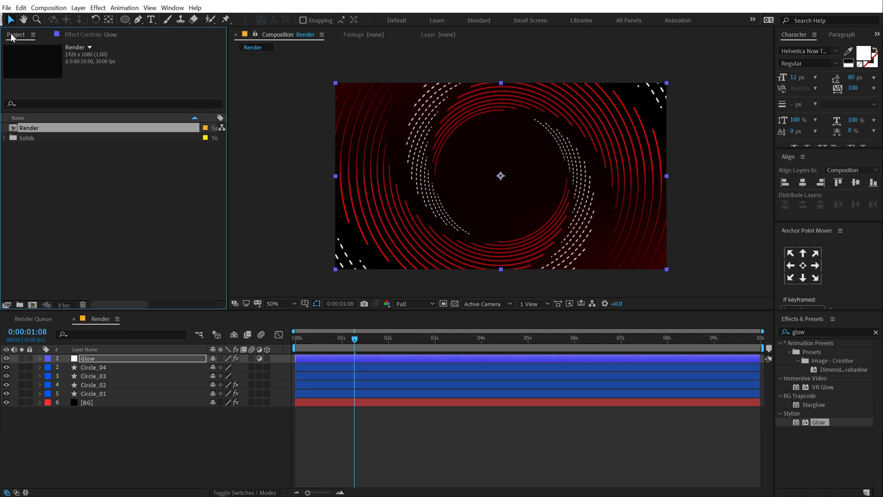
{"action": "mouse_move", "coordinate": [10, 61]}
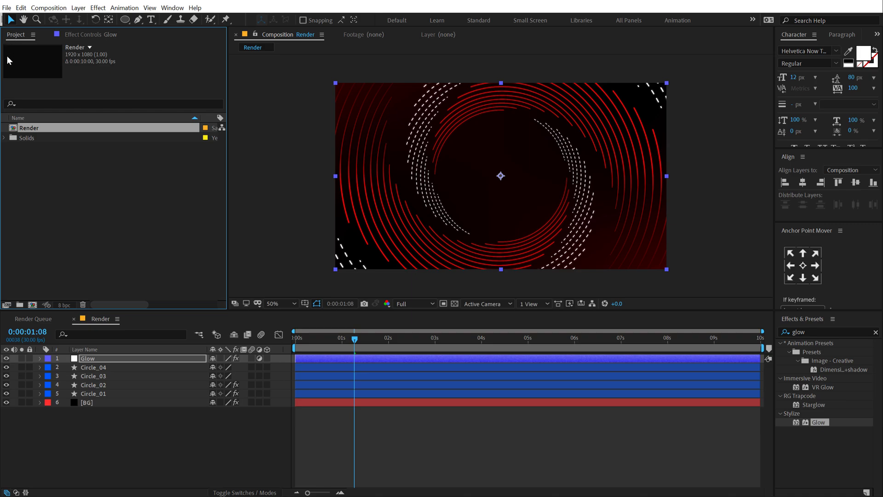
{"action": "left_click", "coordinate": [64, 304]}
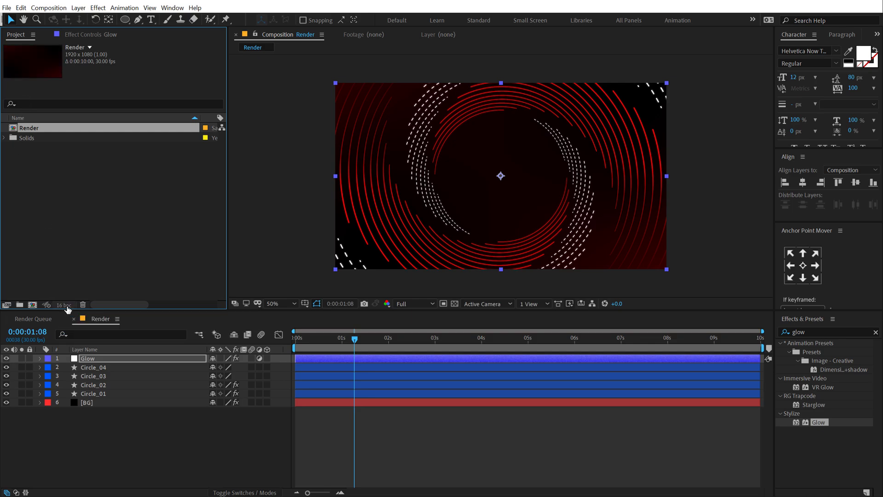
{"action": "left_click", "coordinate": [64, 305]}
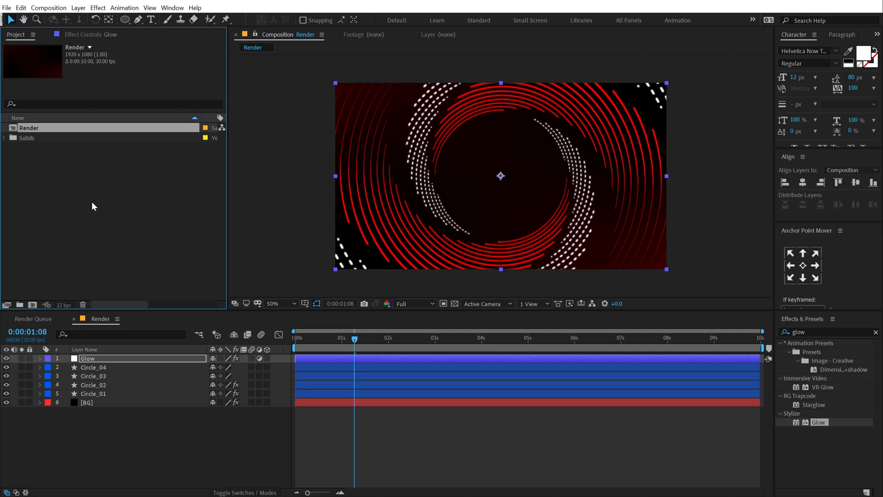
Apply Glow to the Glow layer with radius 250 and threshold about 80%
{"action": "left_click", "coordinate": [90, 34]}
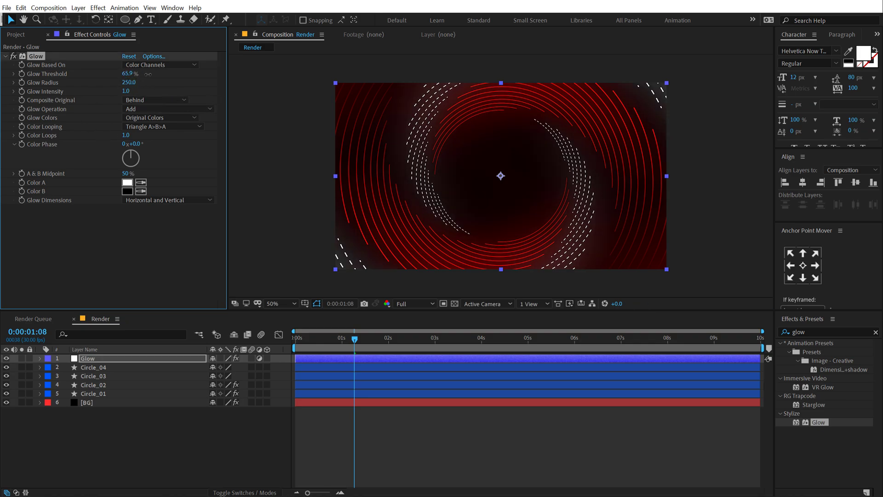
{"action": "left_click_drag", "start_coordinate": [128, 73], "coordinate": [138, 73]}
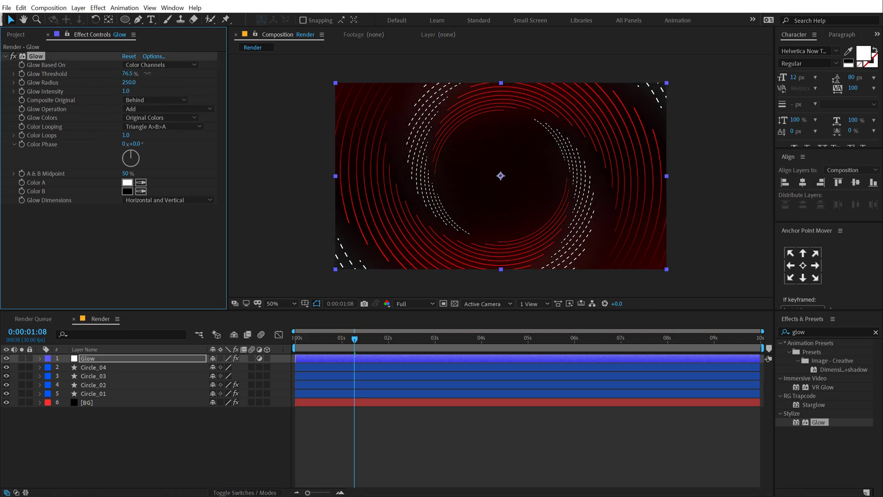
{"action": "left_click_drag", "start_coordinate": [130, 73], "coordinate": [138, 73]}
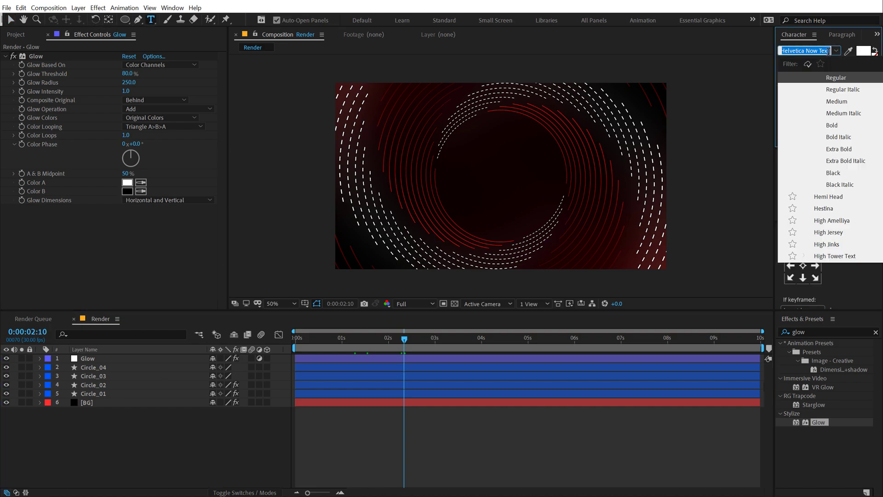
Add white Integral CF Bold titles STREAM and STARTING (80 px) stacked centrally
{"action": "type", "text": "inte"}
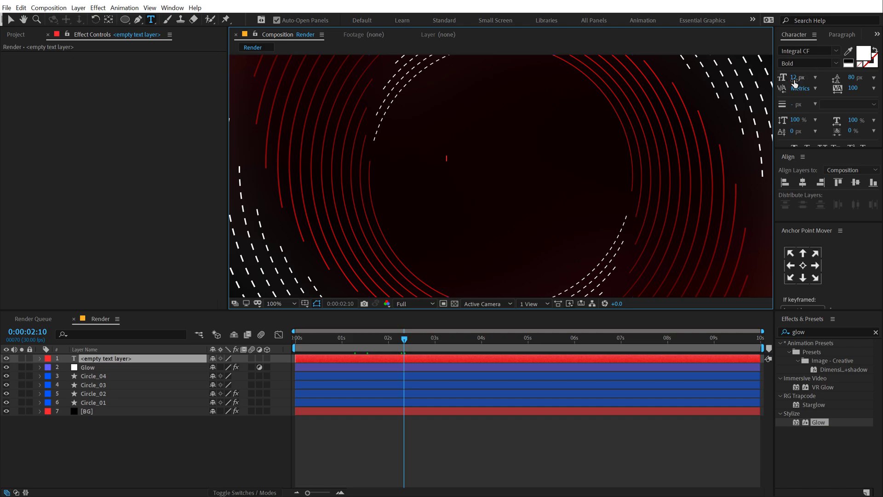
{"action": "type", "text": "STREAM"}
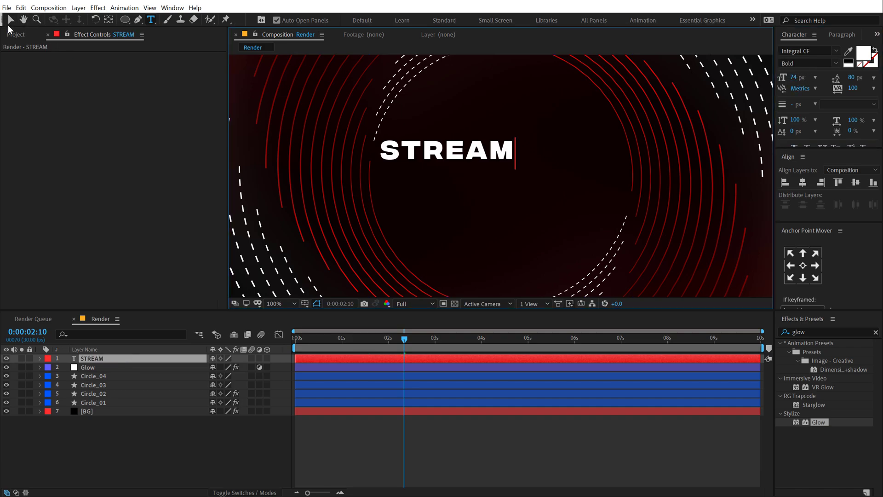
{"action": "left_click", "coordinate": [10, 19]}
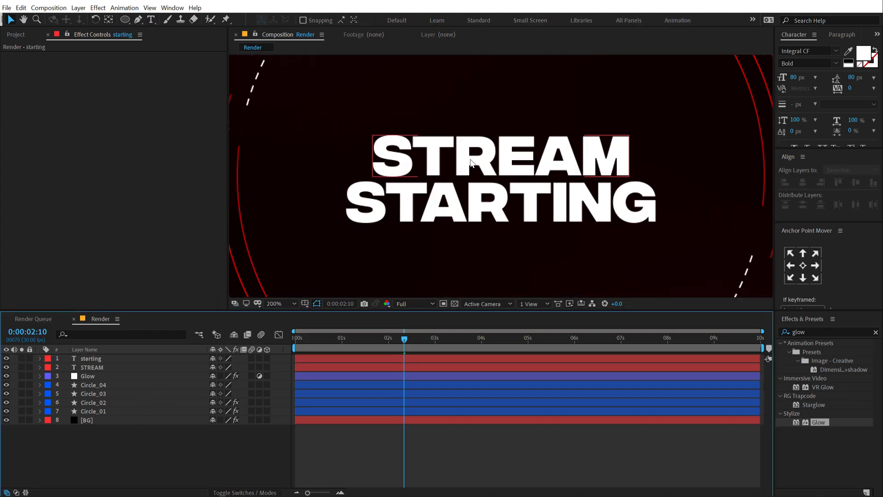
{"action": "left_click", "coordinate": [273, 303]}
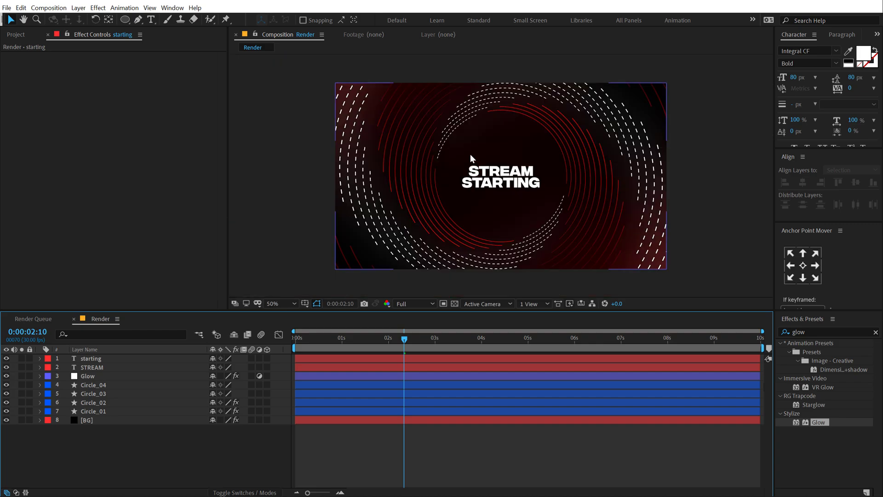
{"action": "left_click", "coordinate": [125, 19]}
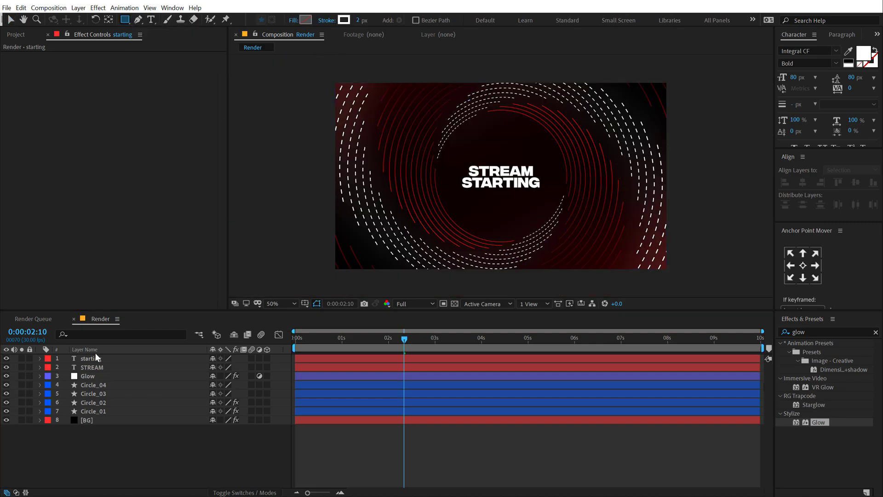
Give the STARTING text layer a rectangular mask feathered by 35 px
{"action": "left_click", "coordinate": [90, 358]}
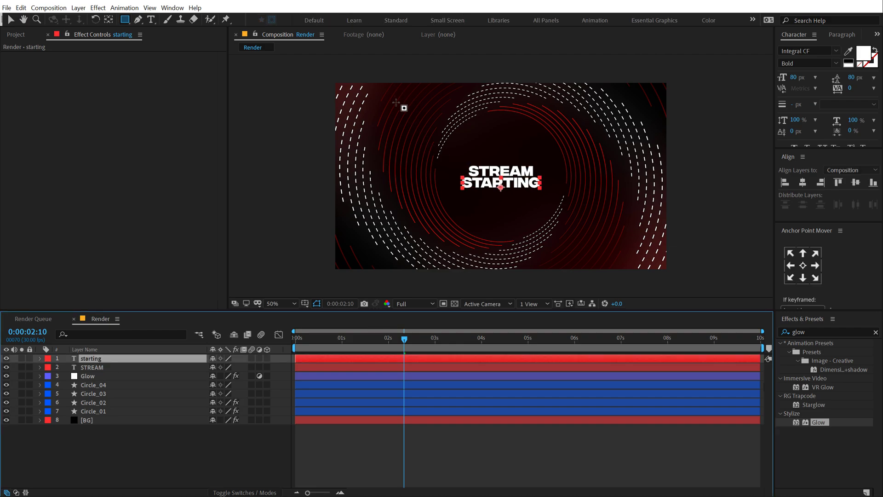
{"action": "left_click", "coordinate": [40, 359]}
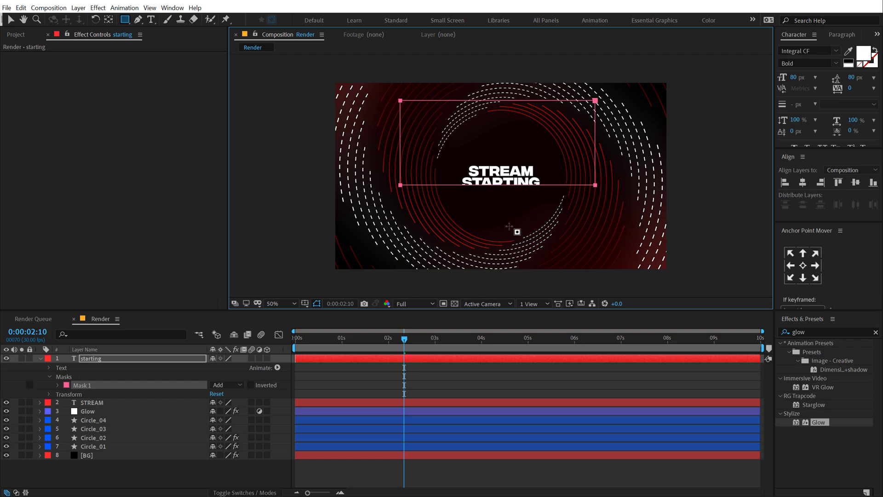
{"action": "left_click", "coordinate": [57, 368]}
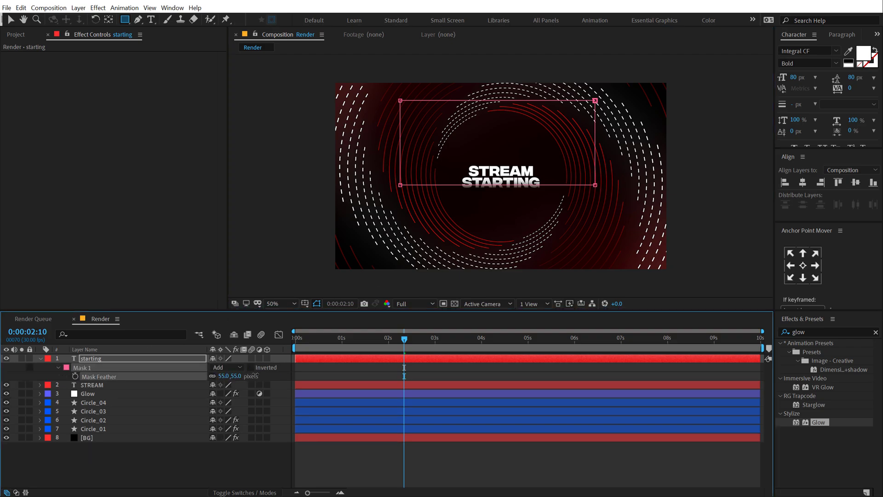
{"action": "left_click", "coordinate": [273, 303]}
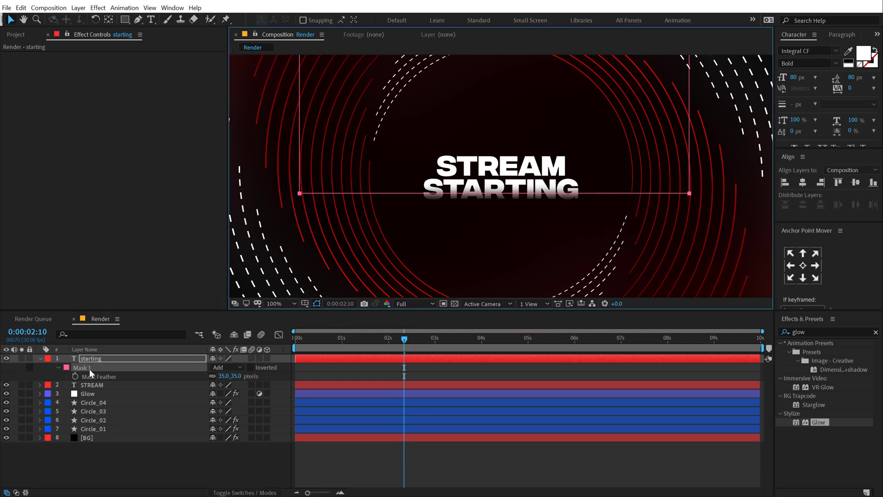
{"action": "left_click", "coordinate": [92, 384]}
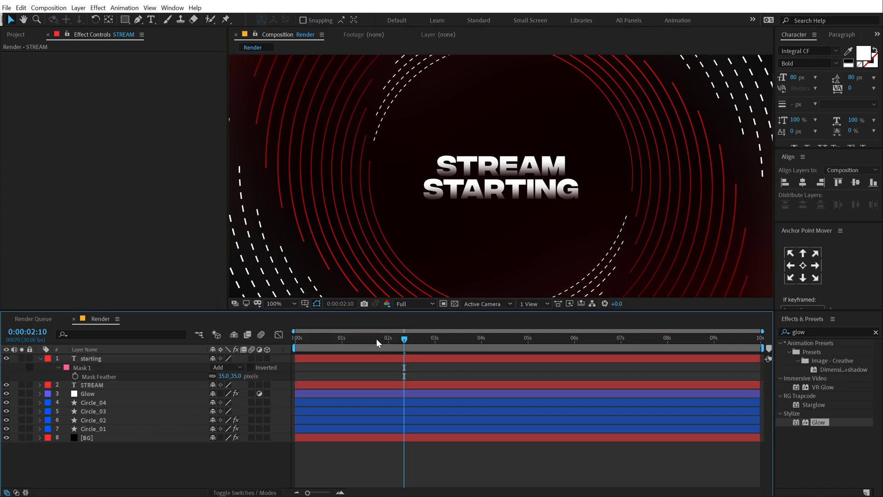
{"action": "left_click", "coordinate": [276, 303]}
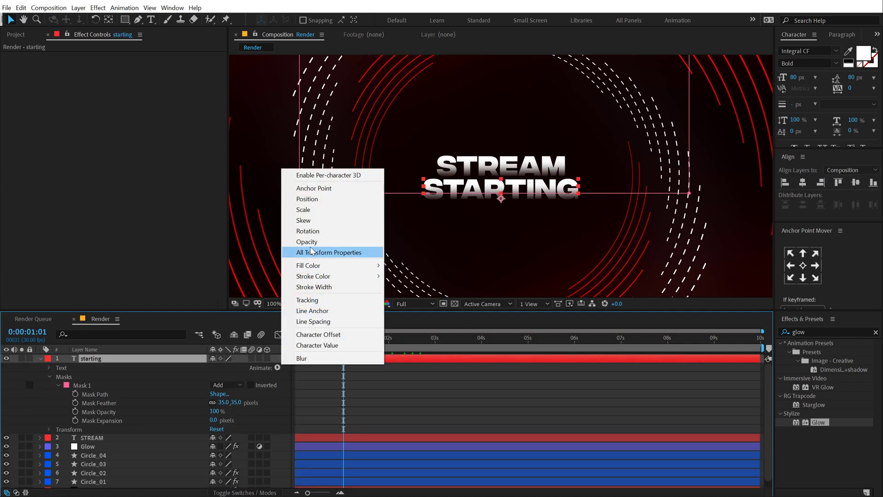
Keyframe Position animators from 0,83 to 0,0 on STARTING and STREAM
{"action": "left_click", "coordinate": [307, 199]}
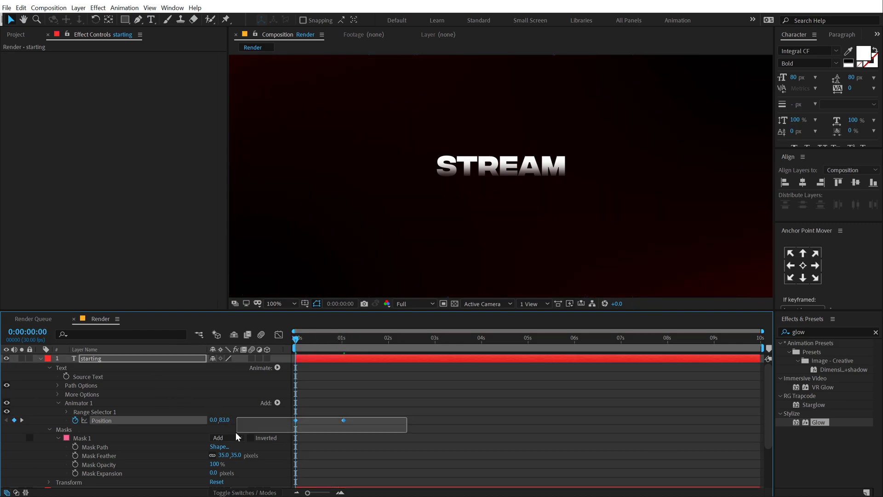
{"action": "left_click", "coordinate": [102, 420]}
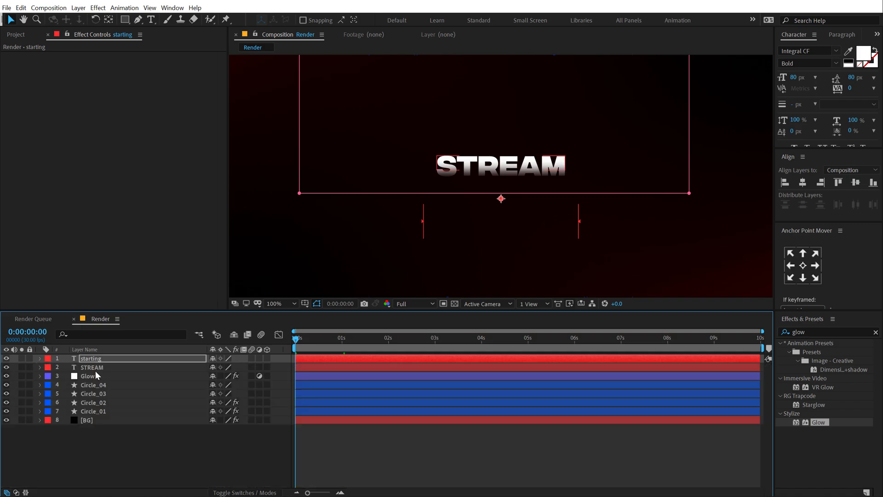
{"action": "left_click", "coordinate": [92, 367]}
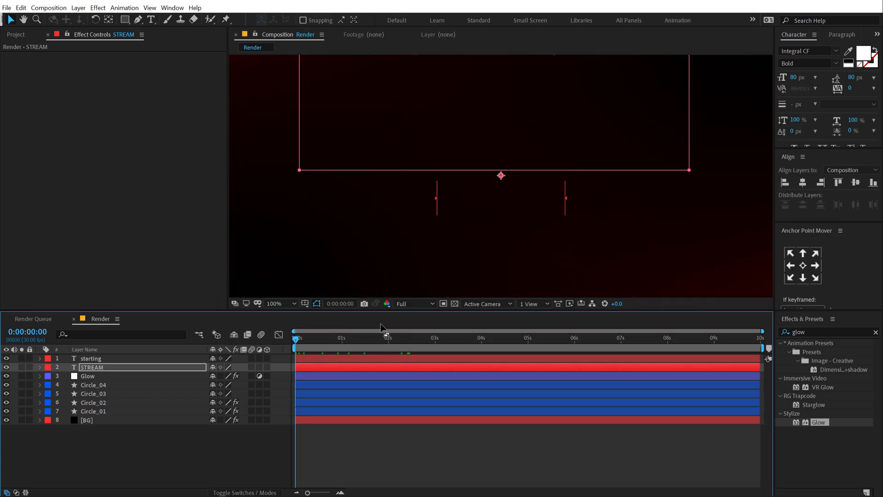
Preview the titles sliding up into view through their masks
{"action": "left_click", "coordinate": [286, 303]}
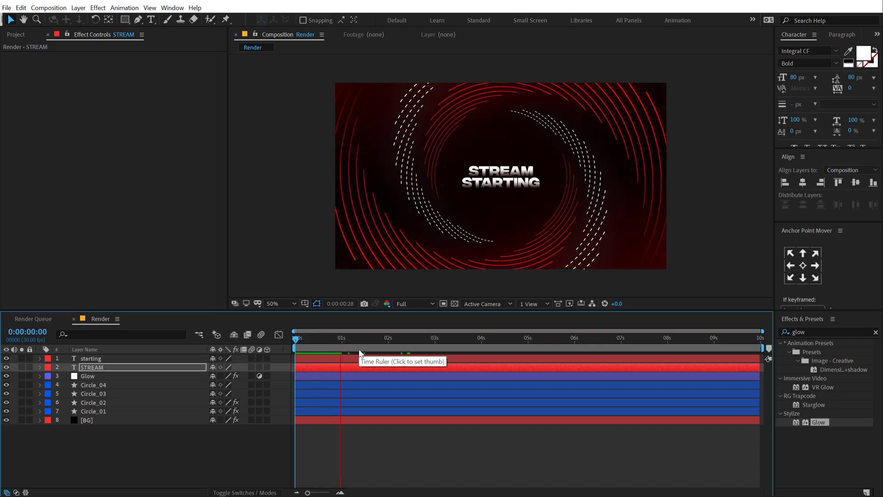
{"action": "left_click", "coordinate": [341, 337]}
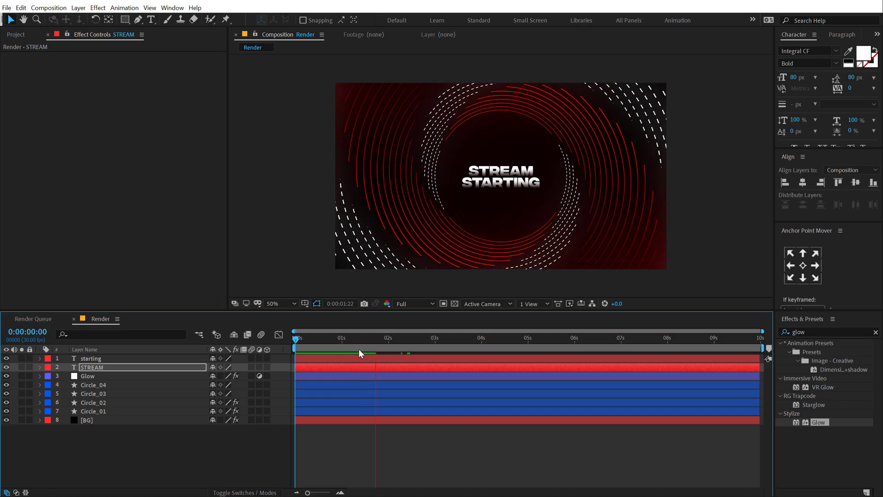
{"action": "left_click", "coordinate": [389, 337]}
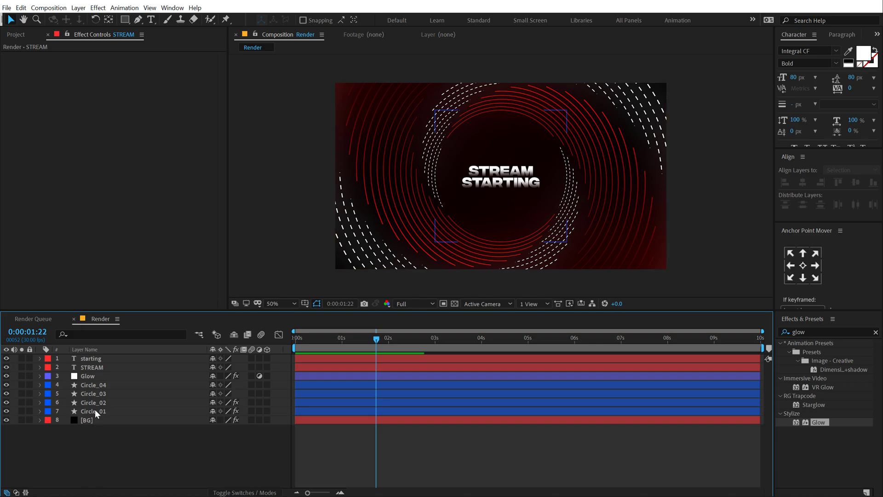
{"action": "left_click", "coordinate": [92, 411]}
{"action": "type", "text": "turb"}
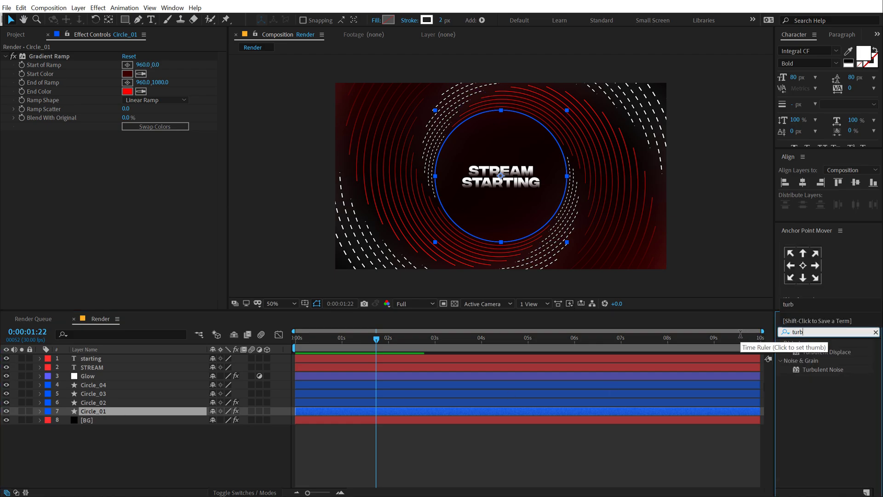
Apply Turbulent Displace to Circle_01–04 and scrub the timeline to check the warped rings
{"action": "double_click", "coordinate": [829, 351]}
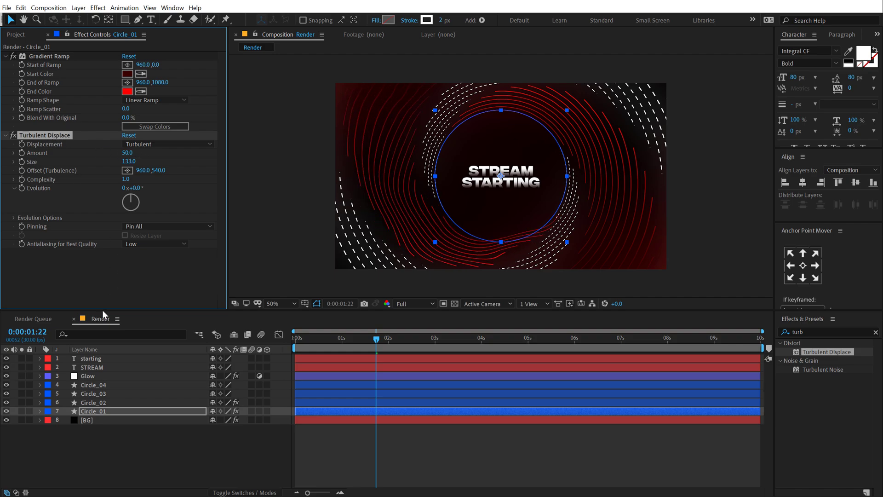
{"action": "left_click", "coordinate": [92, 385]}
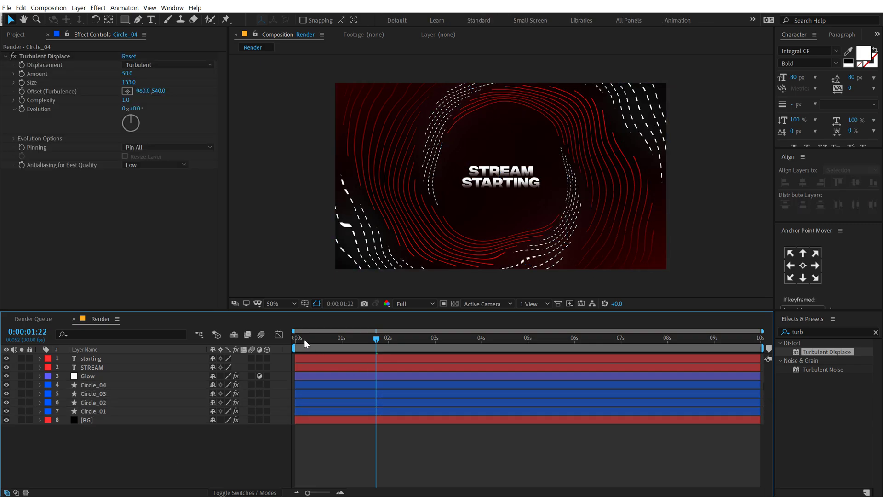
{"action": "left_click", "coordinate": [318, 338]}
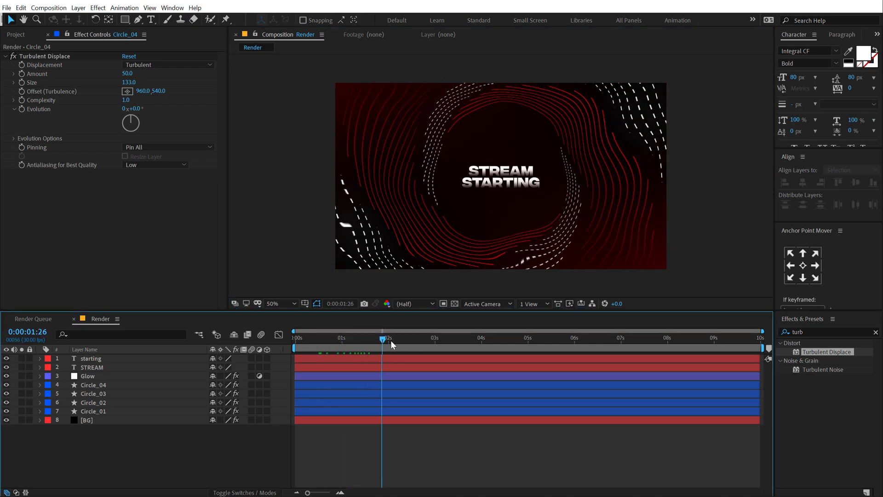
{"action": "left_click", "coordinate": [502, 338]}
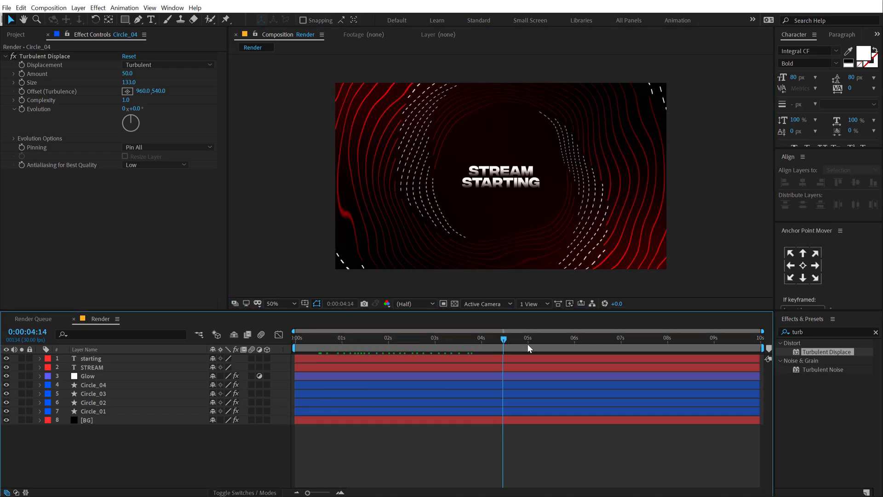
{"action": "left_click", "coordinate": [557, 337]}
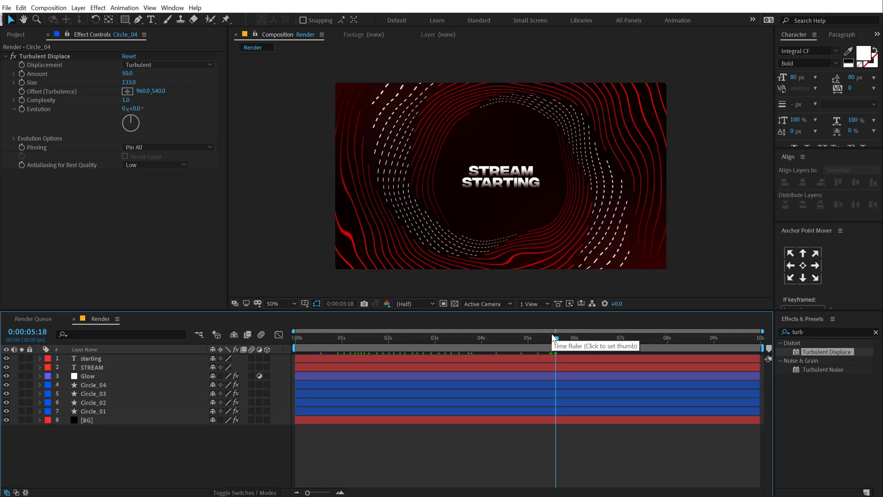
{"action": "mouse_move", "coordinate": [554, 338]}
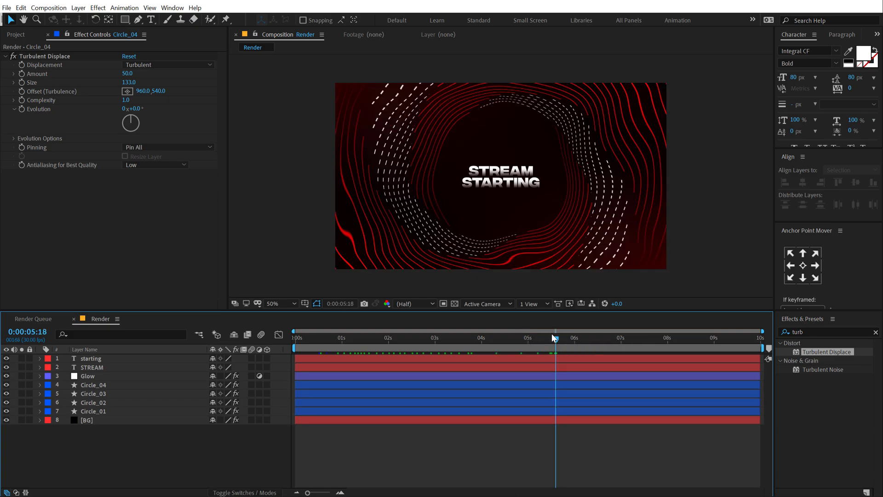